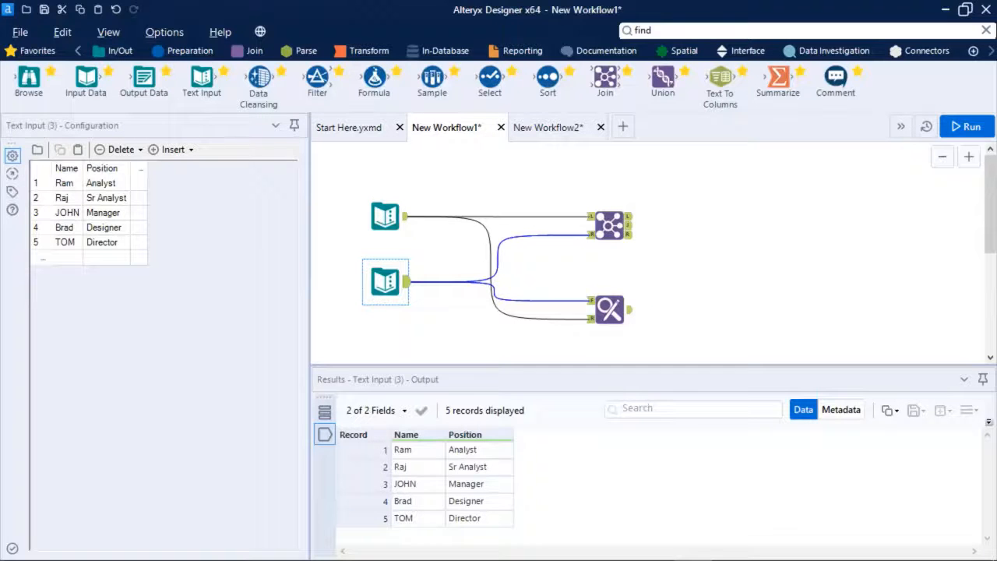
mouse_move(624, 262)
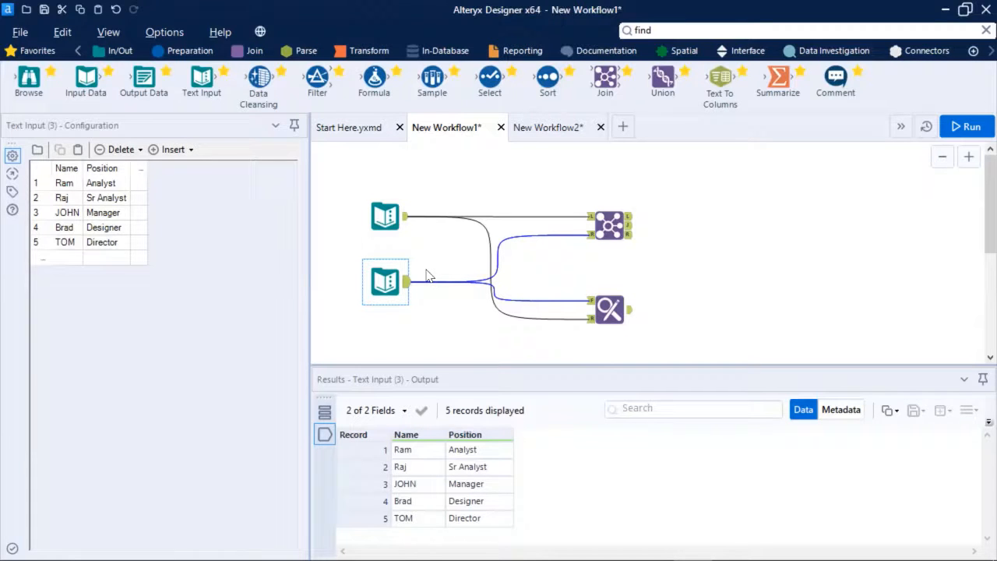
Inspect the existing Join's output showing only Ram matched with Salary 270, Position Analyst.
left_click(610, 225)
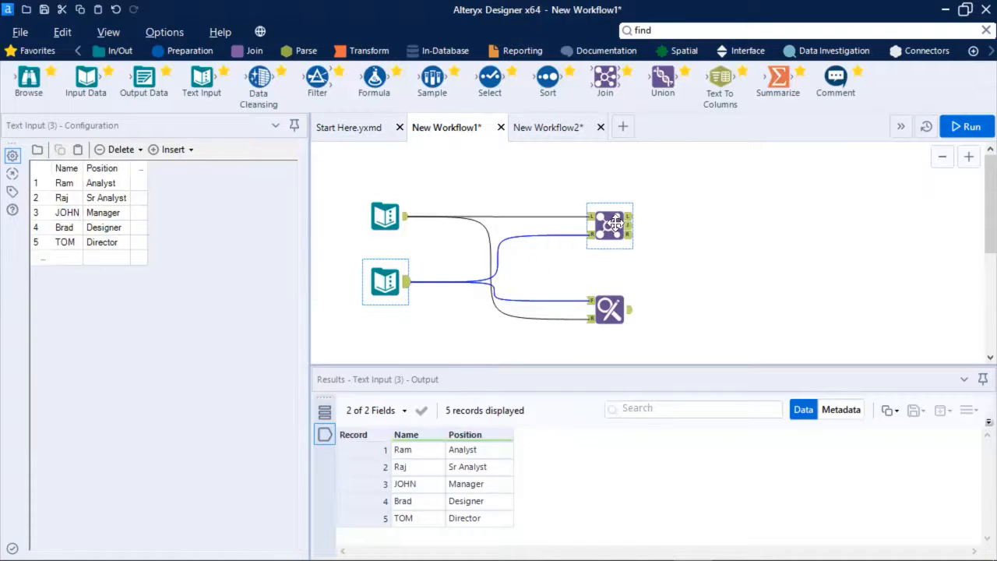
left_click(609, 226)
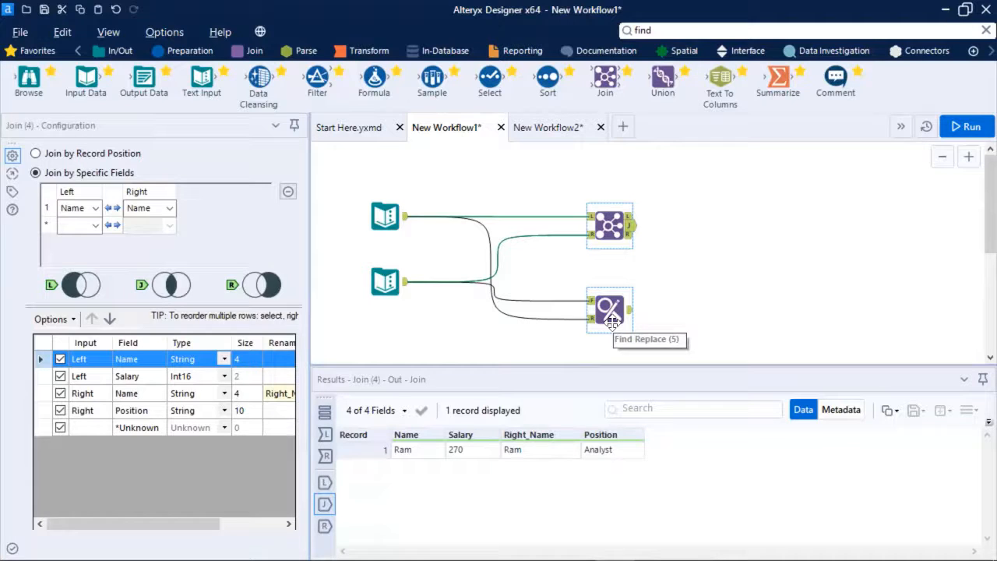
Switch to New Workflow2 and view the five-name Position text input.
left_click(548, 127)
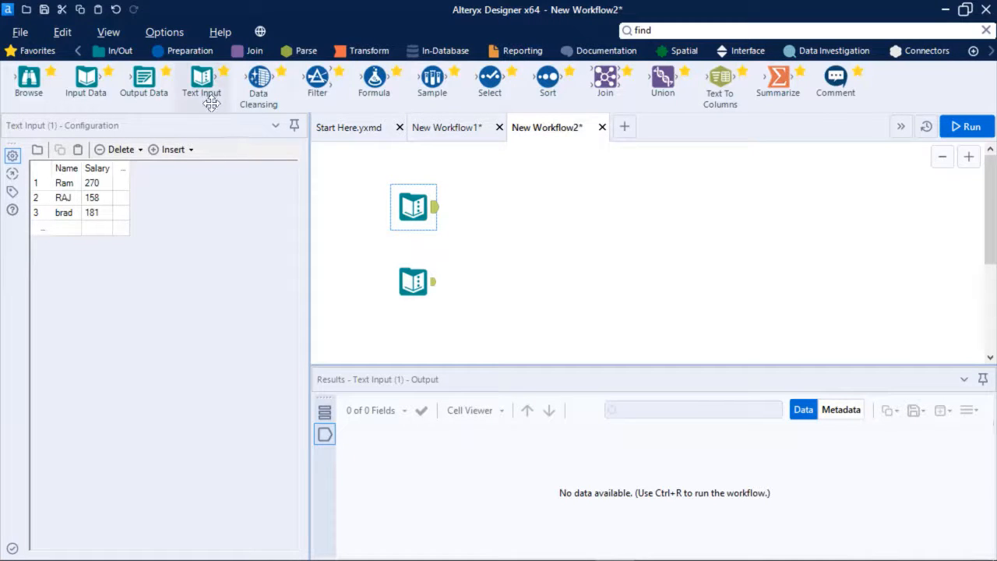
mouse_move(85, 78)
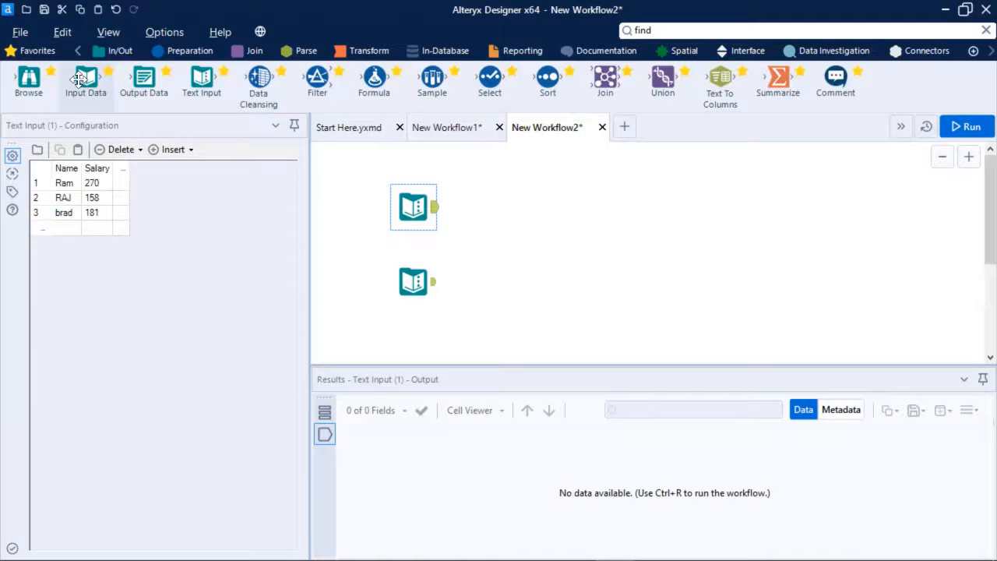
mouse_move(78, 81)
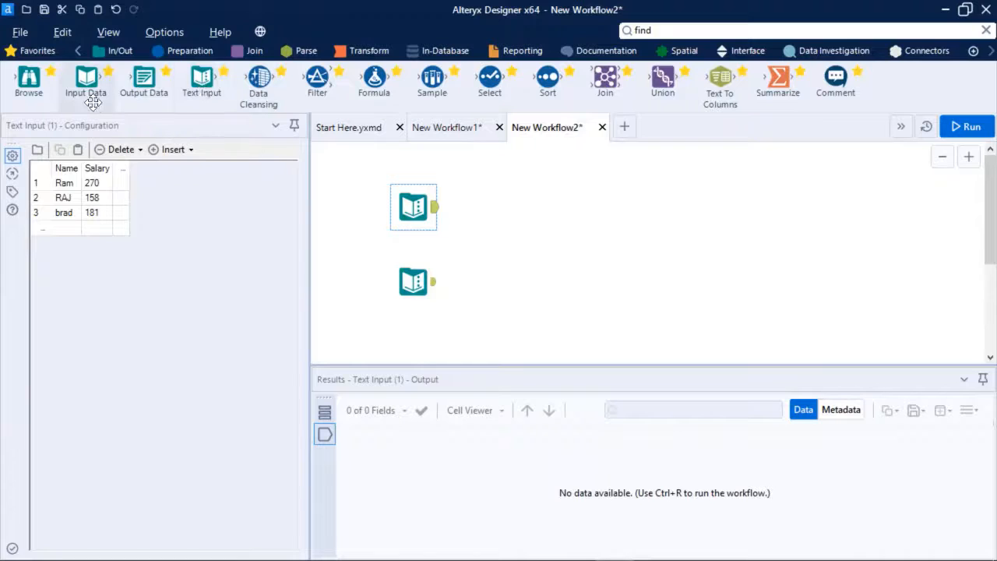
mouse_move(195, 109)
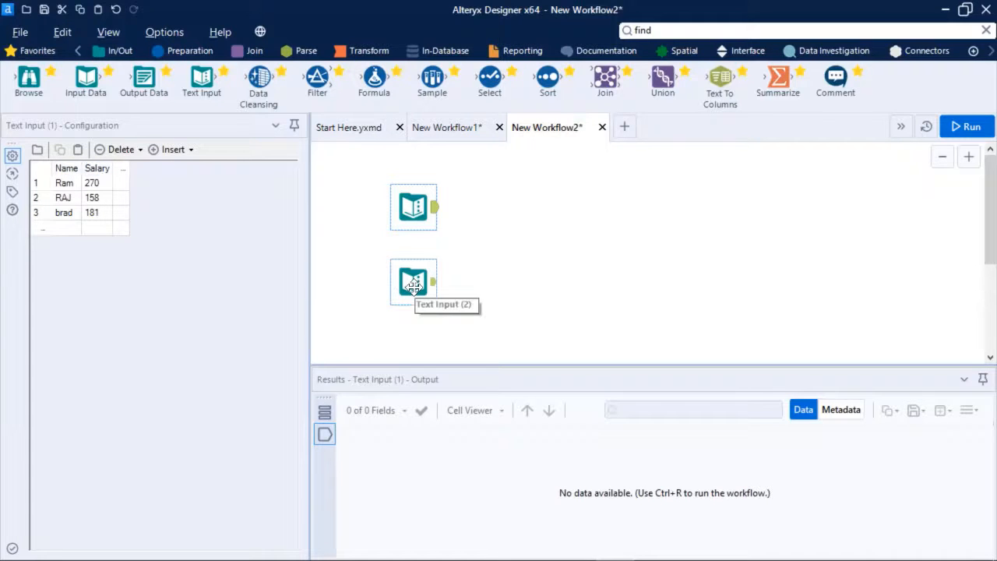
left_click(413, 282)
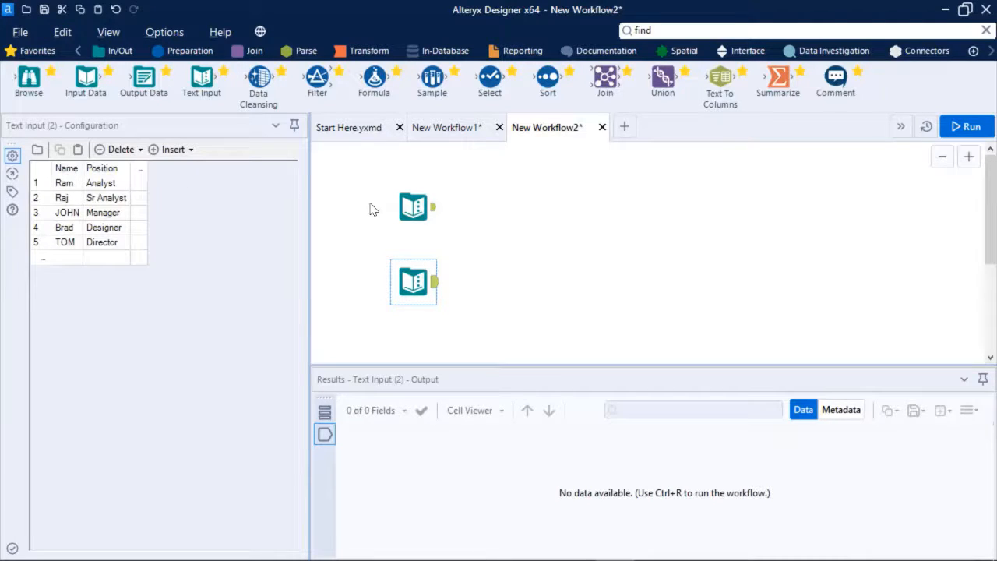
left_click(413, 207)
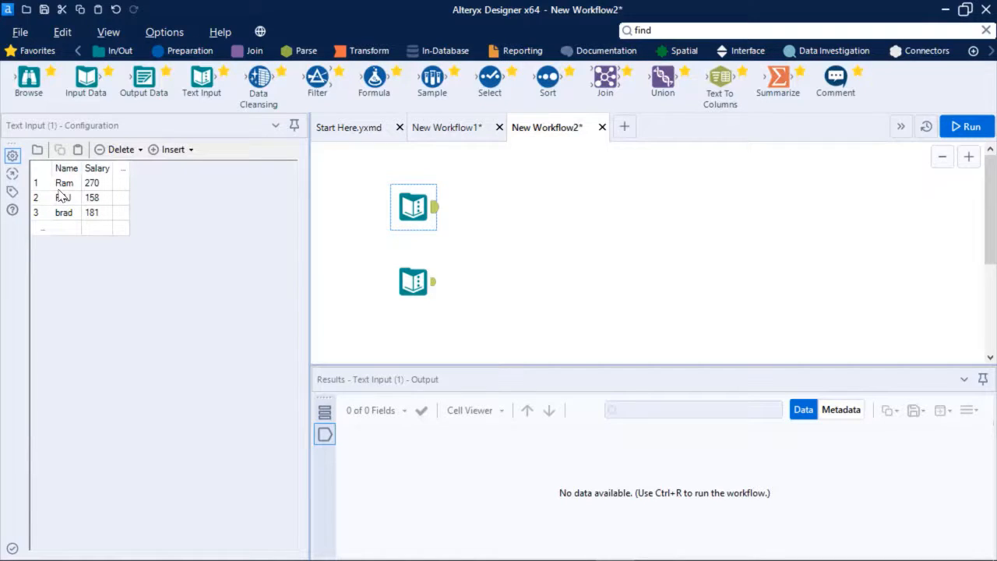
type("RAJ")
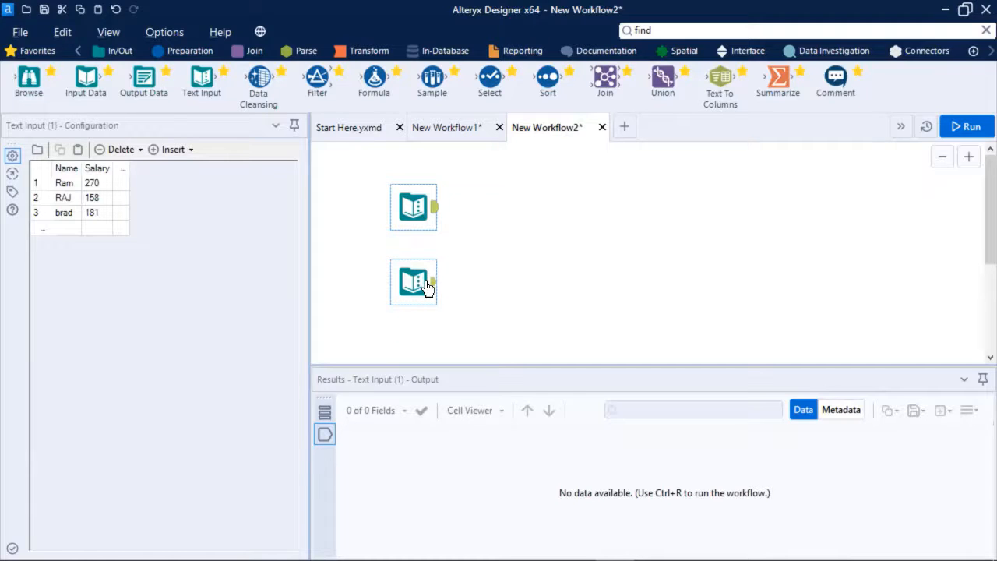
left_click(414, 282)
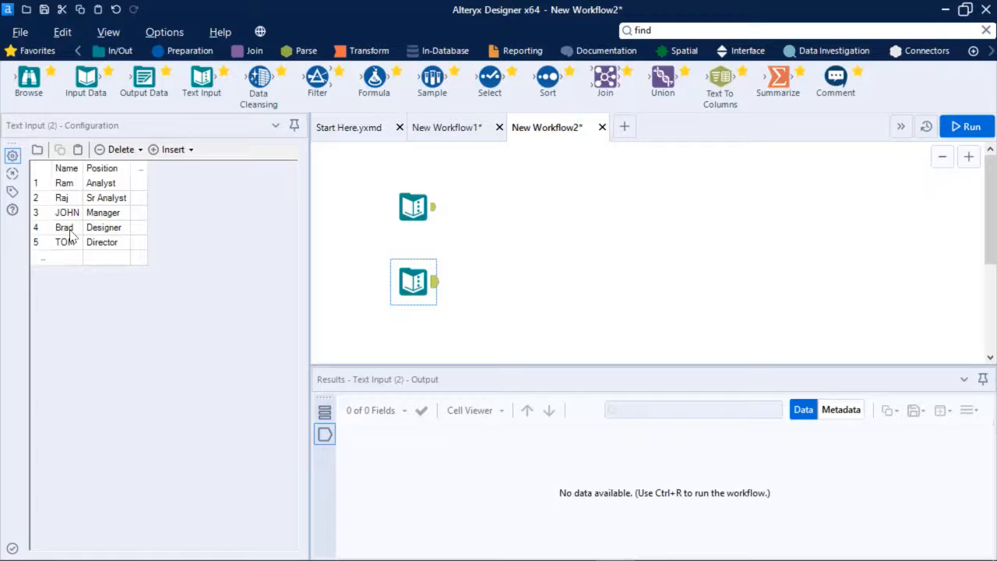
left_click(414, 207)
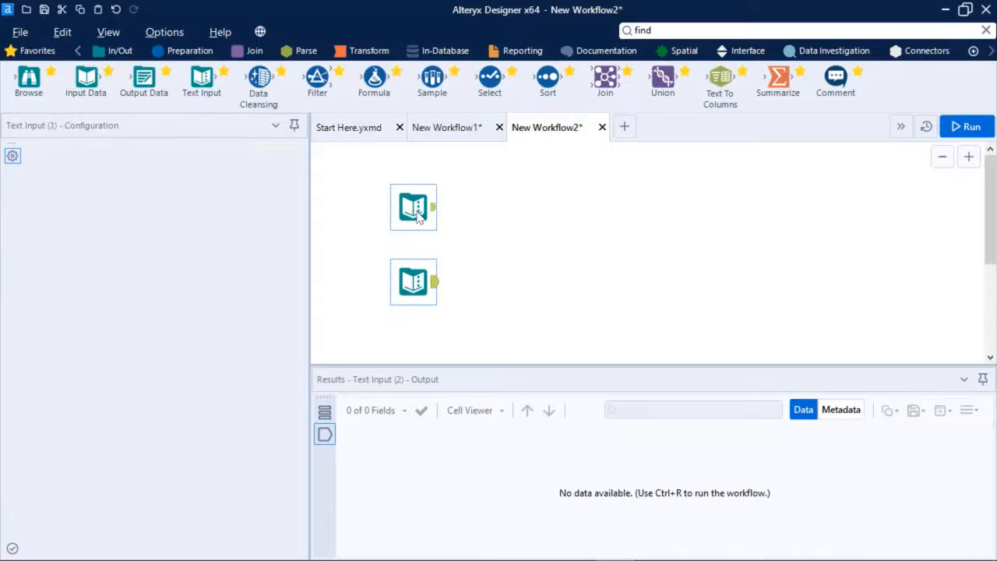
Join the Salary and Position inputs on Name = Name and run the workflow.
left_click(414, 207)
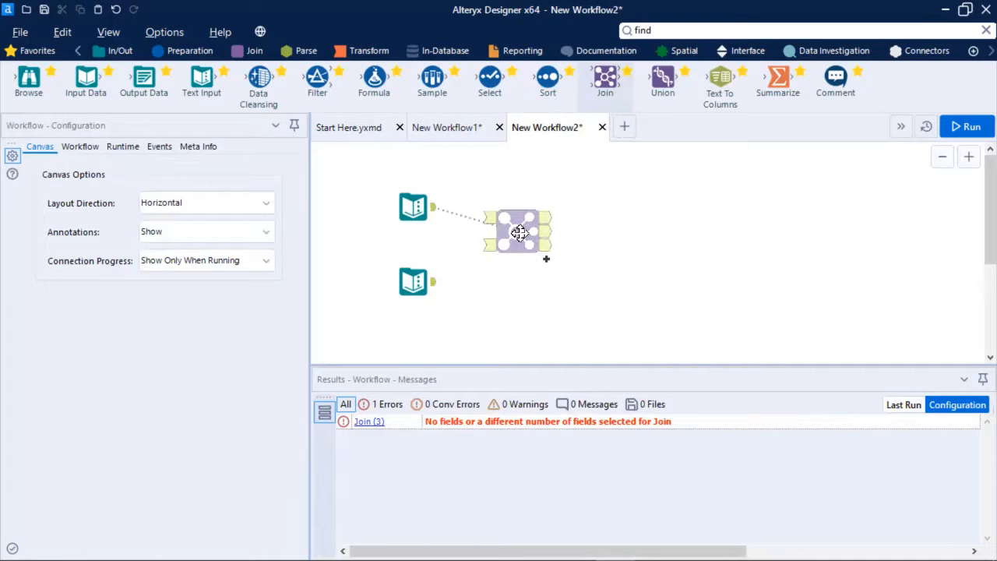
left_click(516, 232)
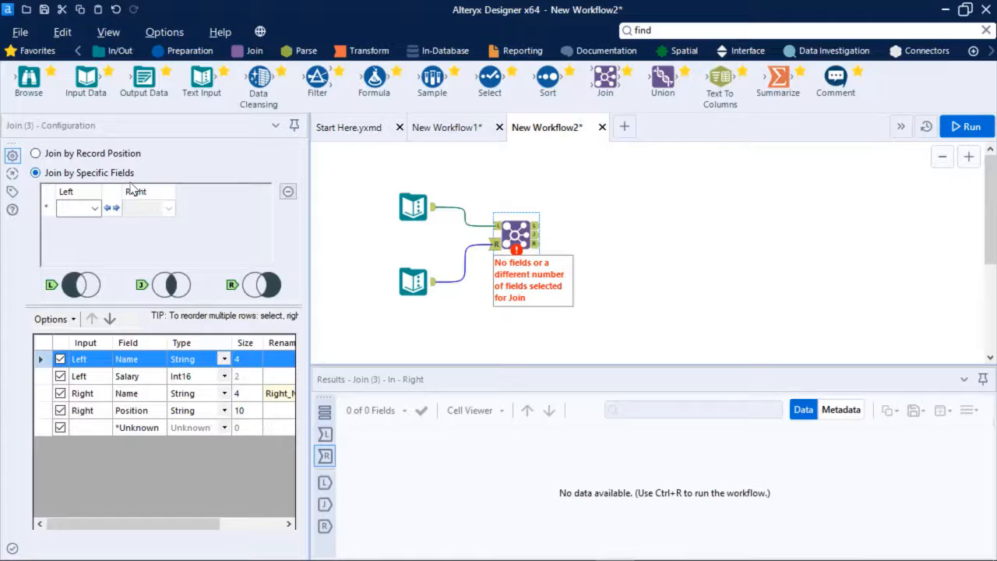
left_click(94, 208)
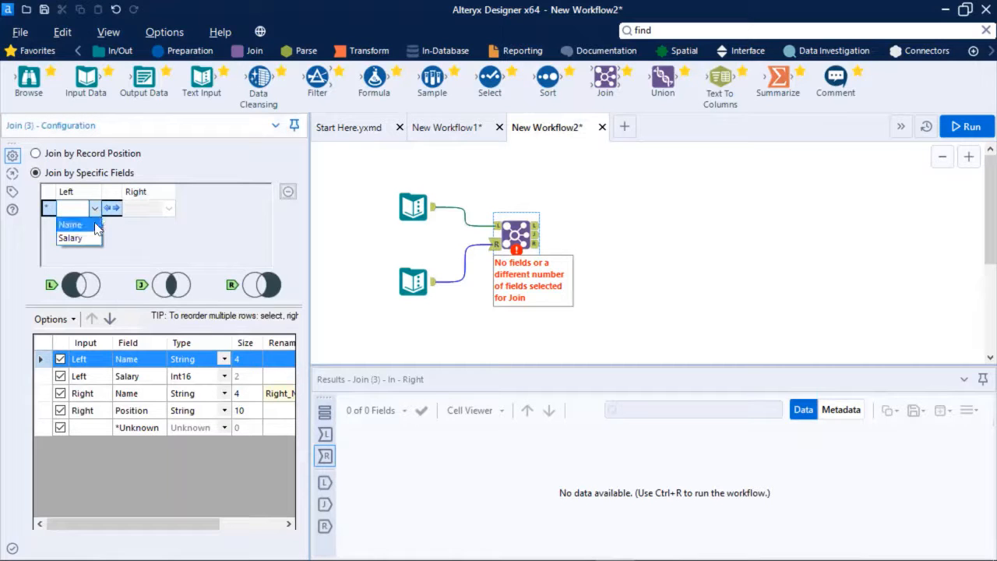
left_click(70, 225)
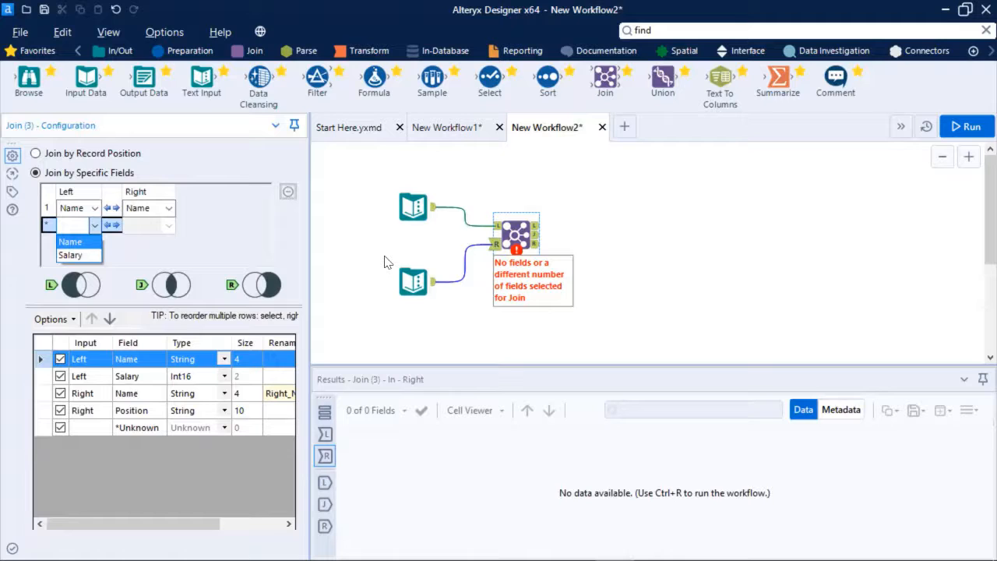
left_click(966, 126)
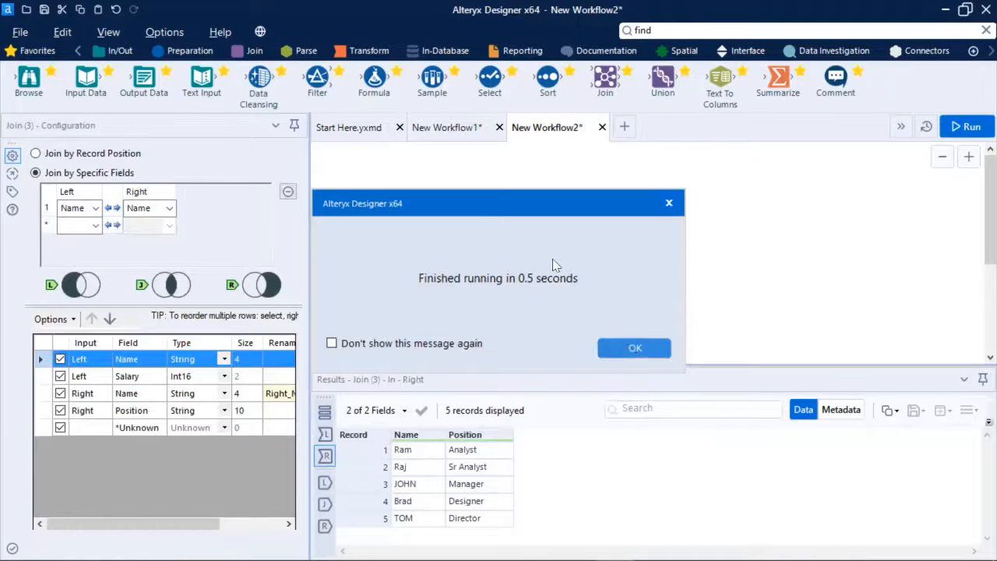
Dismiss the run message and inspect the Join's single matched record, Ram.
left_click(634, 347)
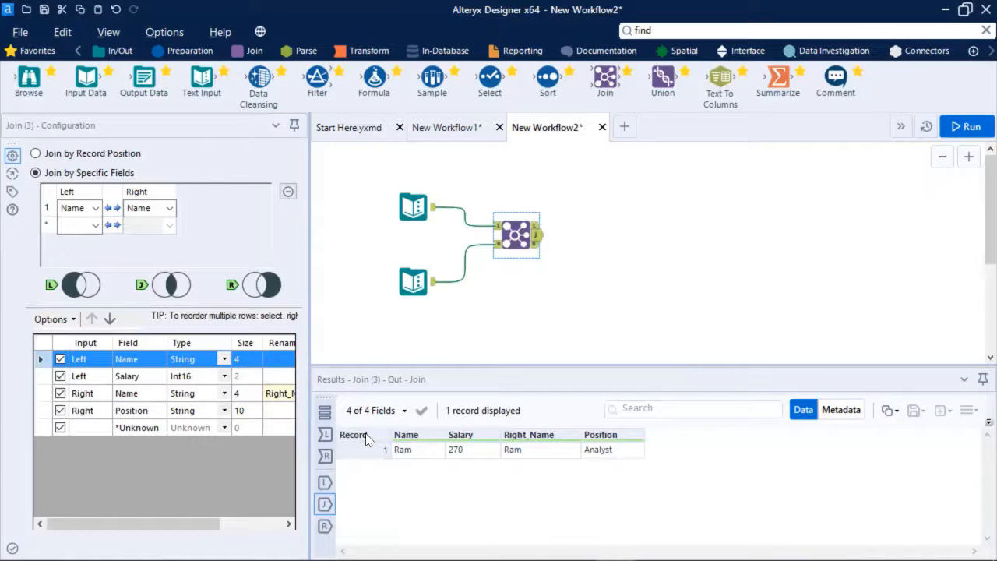
left_click(403, 449)
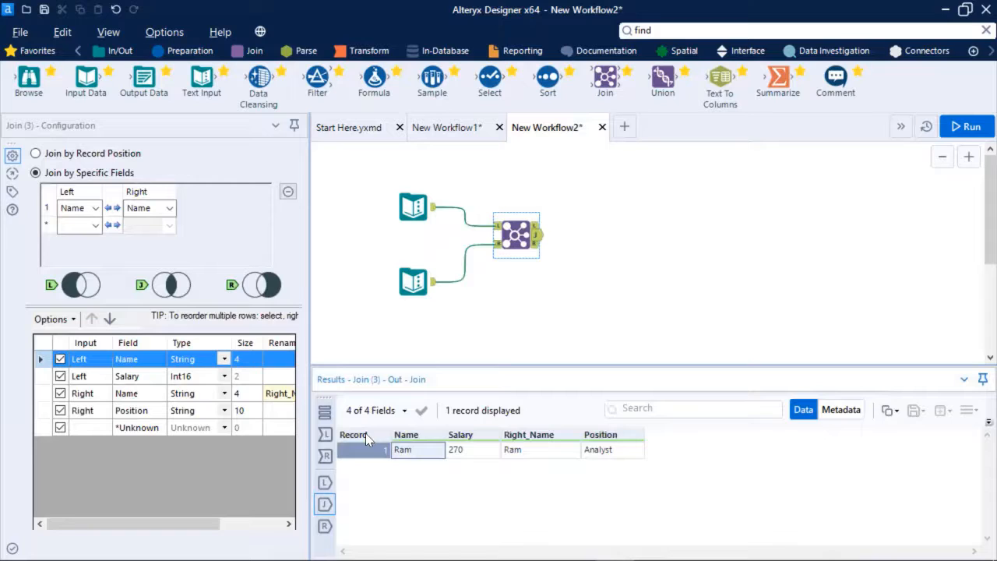
left_click(473, 449)
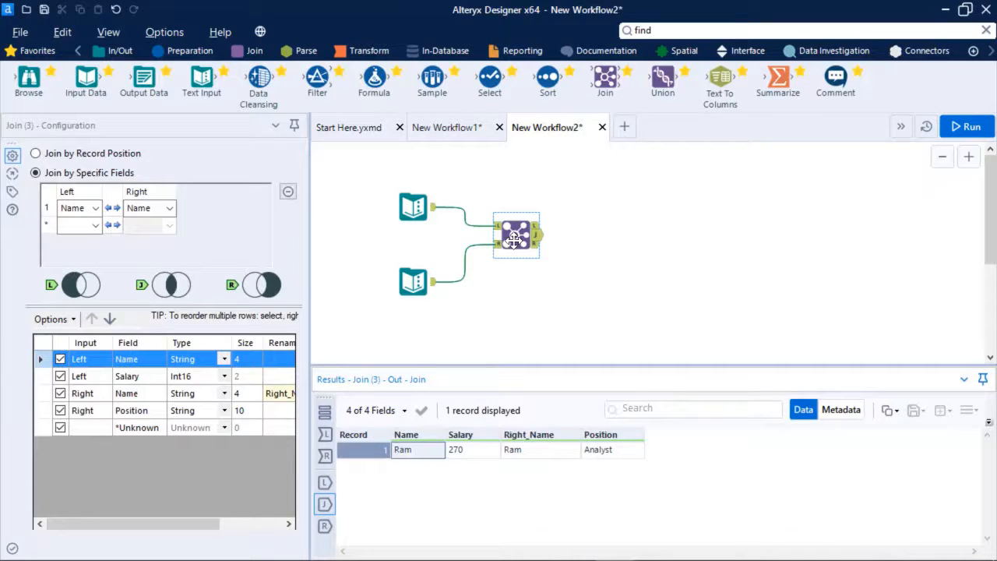
mouse_move(458, 434)
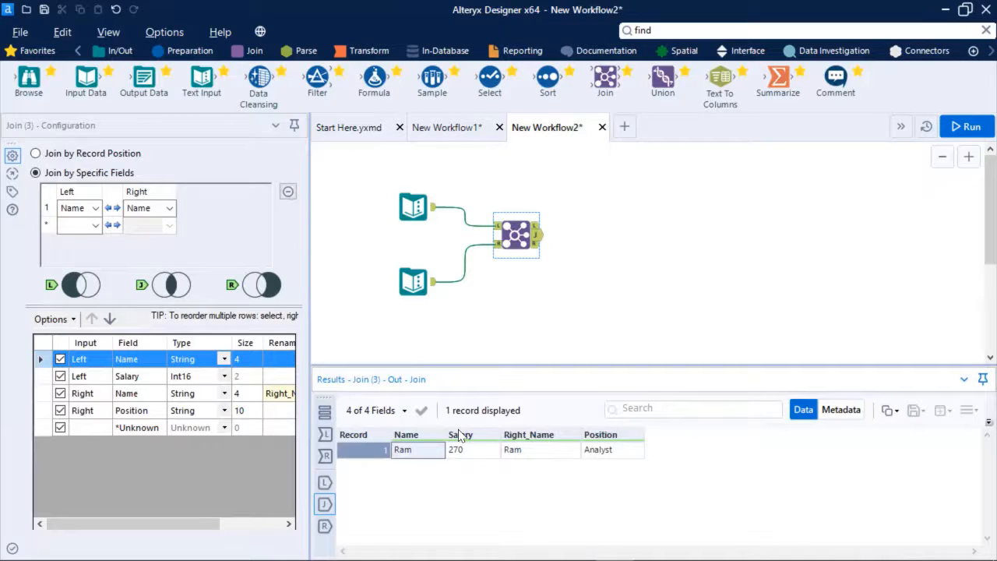
mouse_move(514, 236)
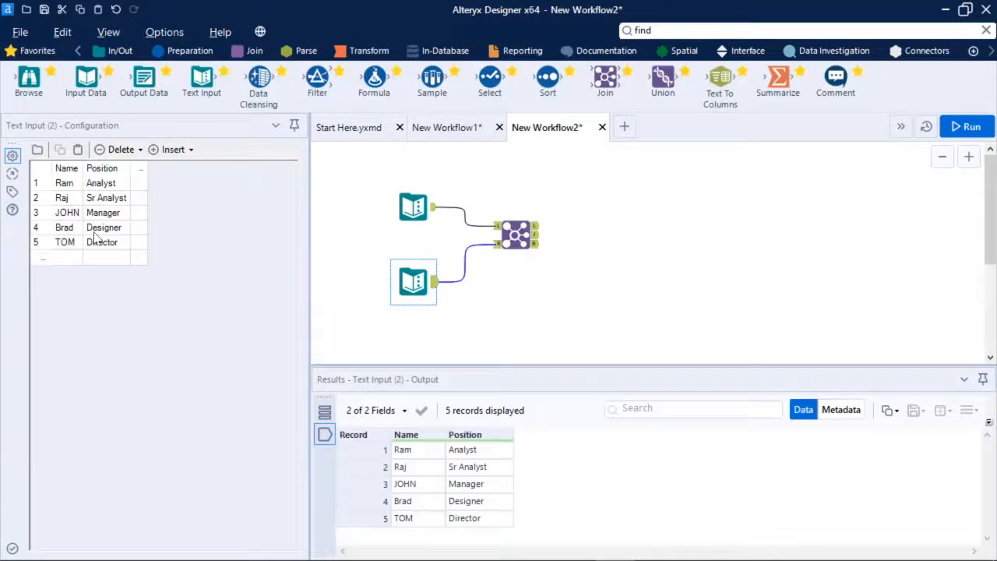
Move the Join further right and place a second copy of the inputs and Join.
left_click(516, 235)
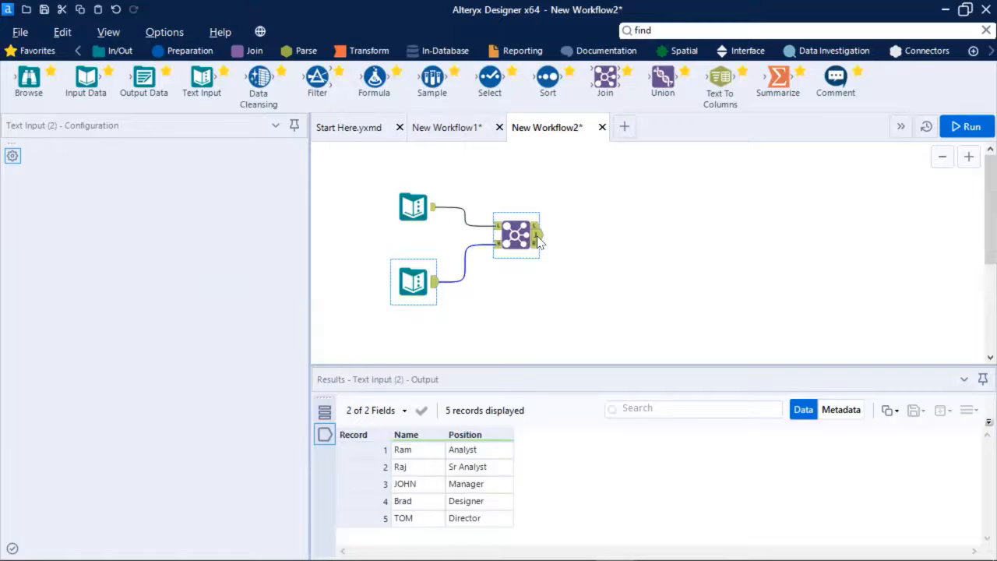
left_click(517, 235)
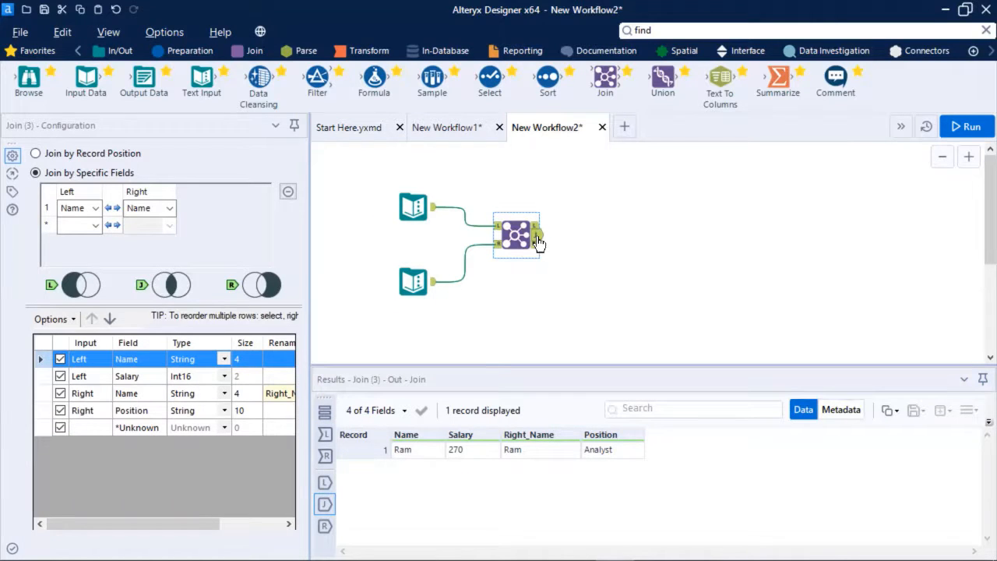
left_click_drag(516, 234, 637, 197)
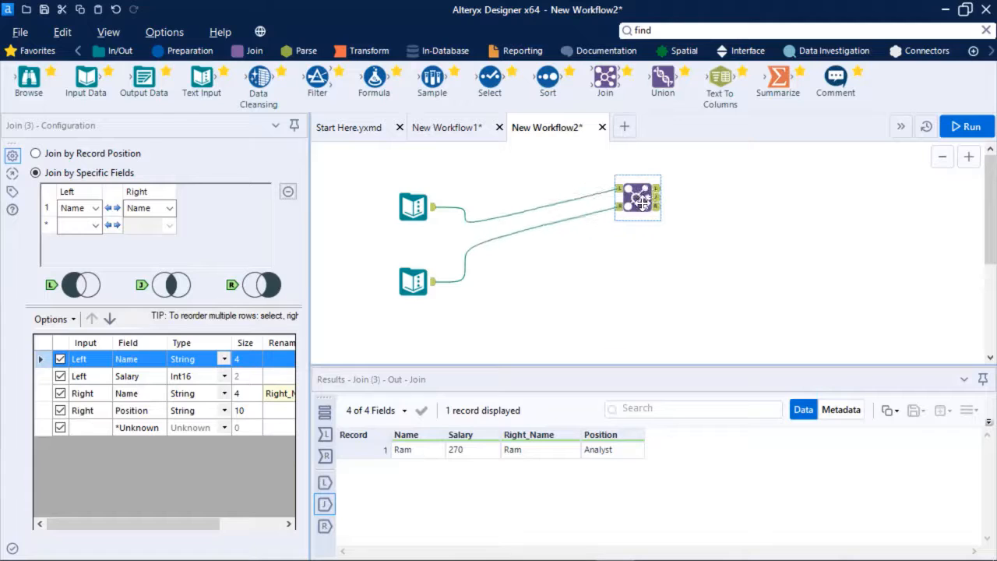
left_click_drag(637, 197, 647, 208)
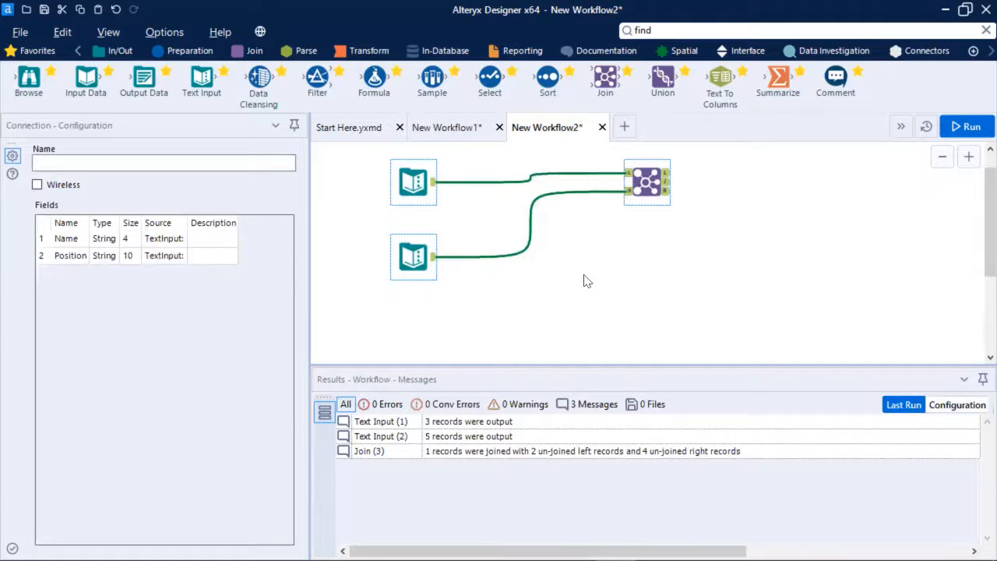
left_click(967, 126)
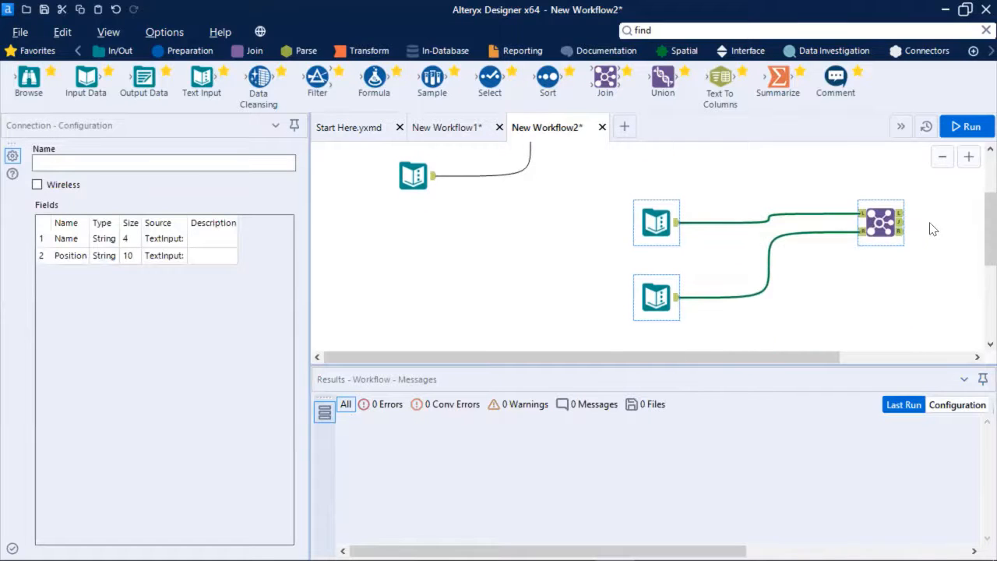
Configure Find Replace to find Name in Name, any part of field, case insensitive.
left_click(965, 126)
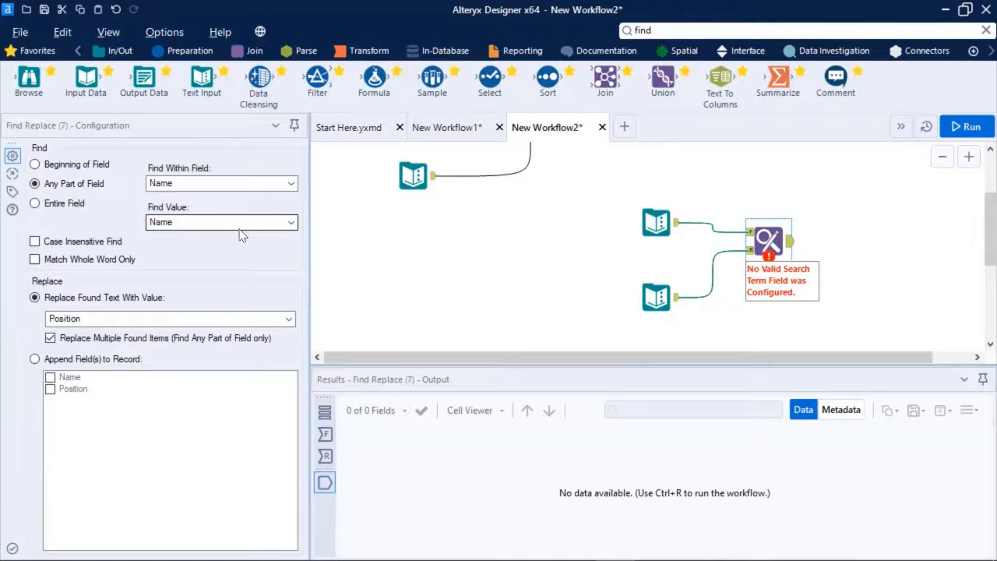
mouse_move(770, 238)
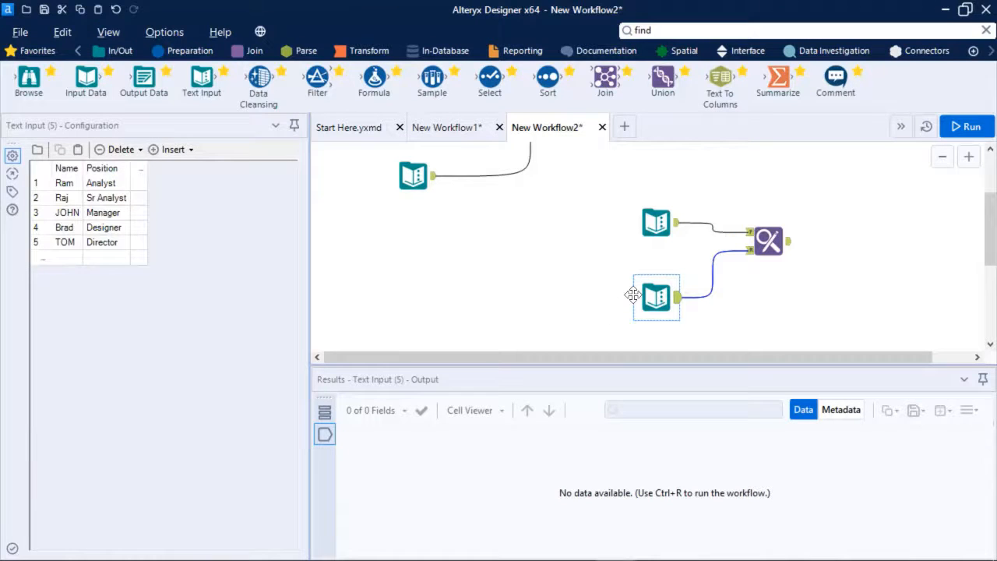
mouse_move(769, 241)
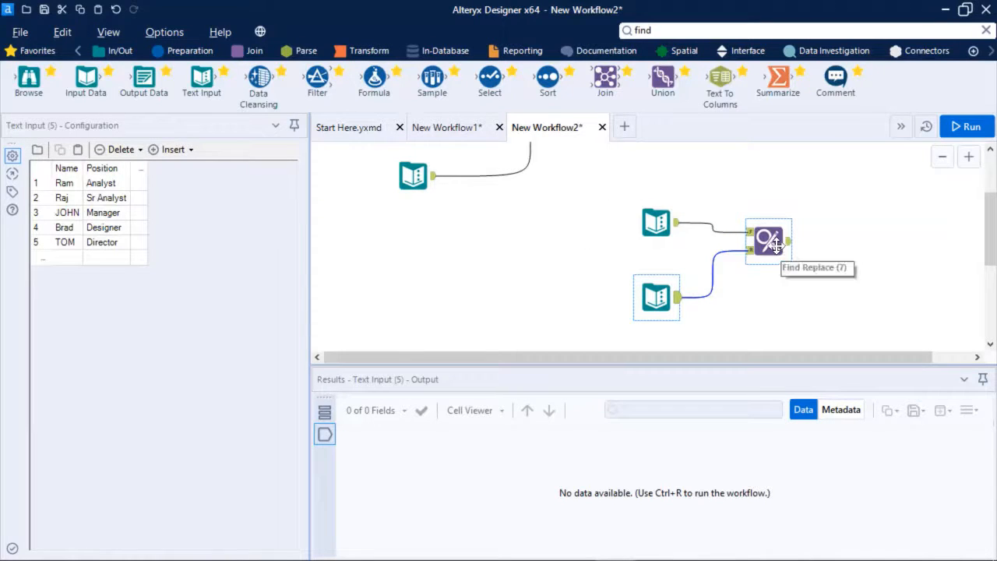
left_click(769, 240)
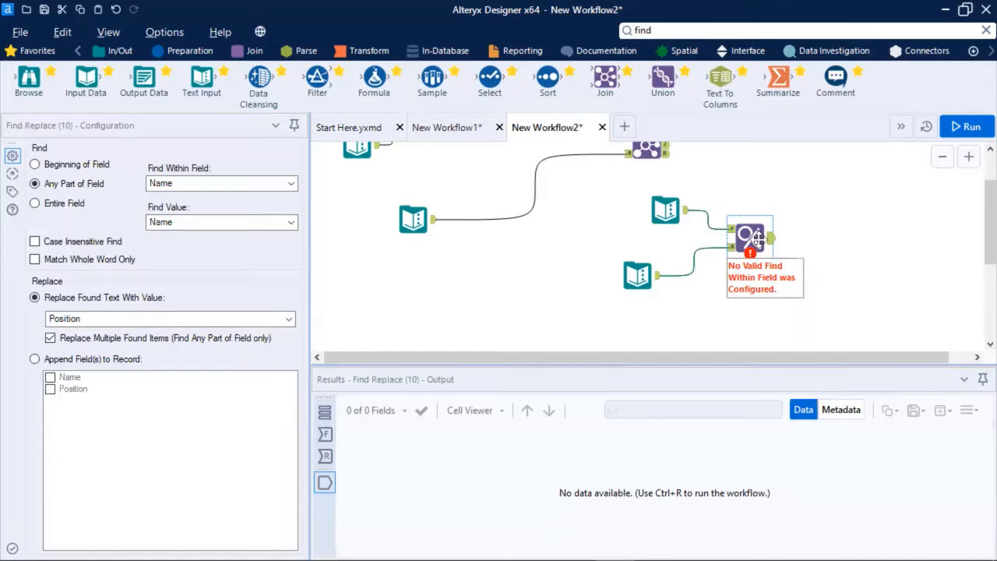
mouse_move(758, 239)
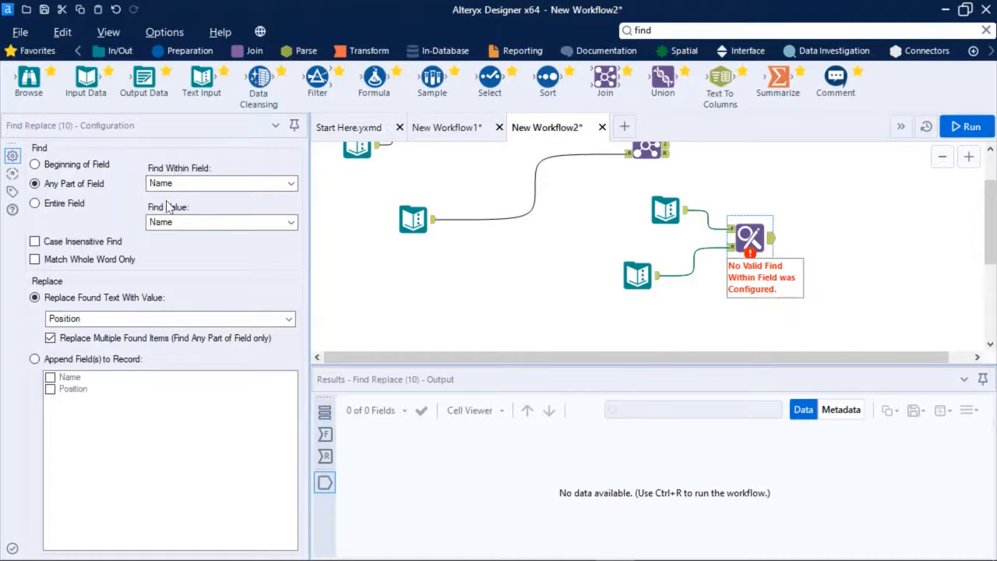
mouse_move(183, 214)
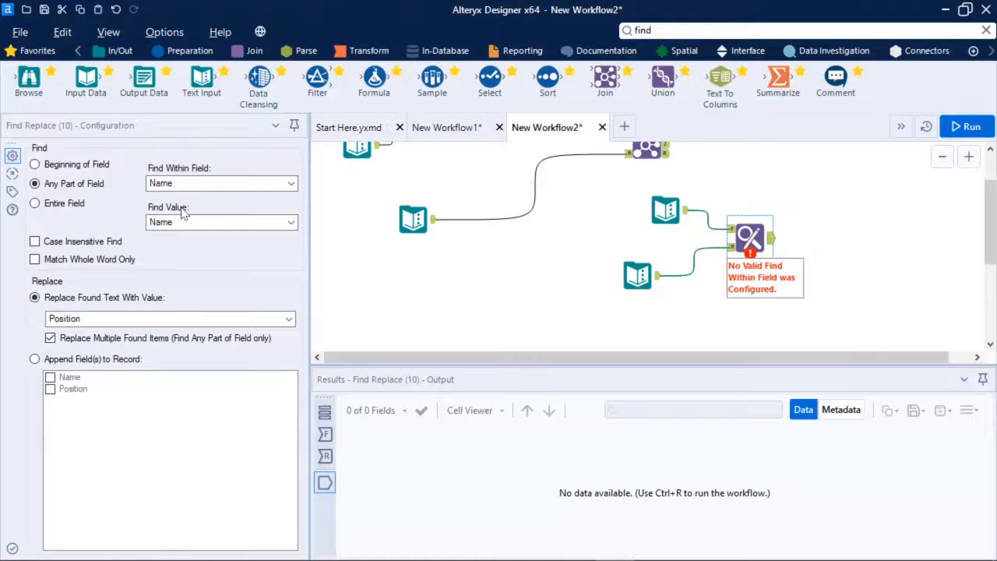
left_click(34, 242)
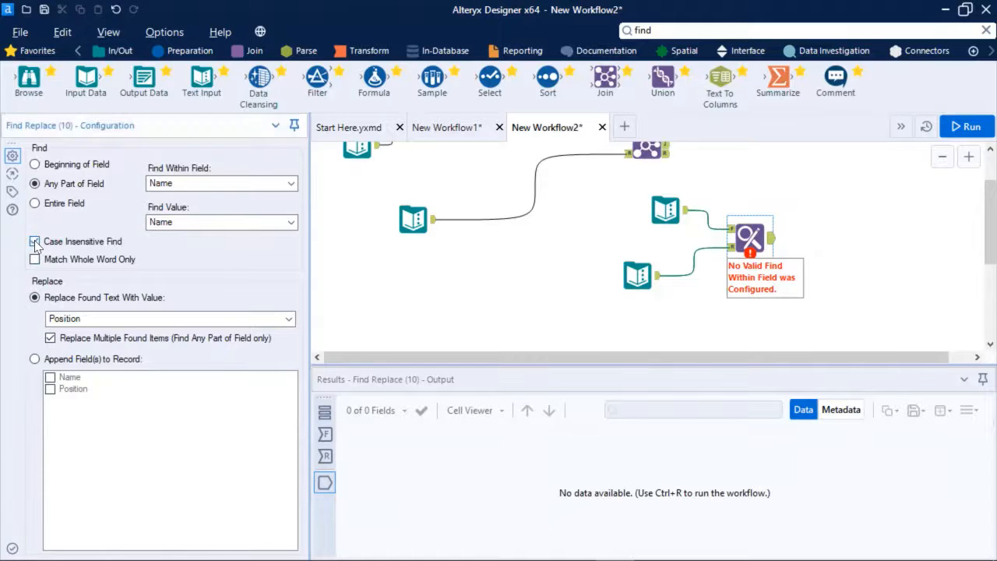
left_click(34, 241)
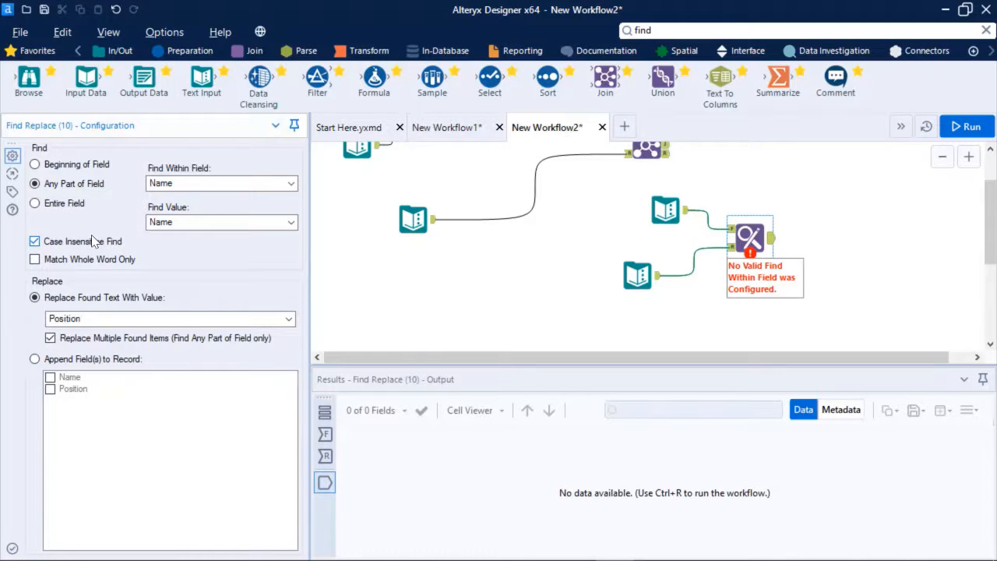
mouse_move(769, 251)
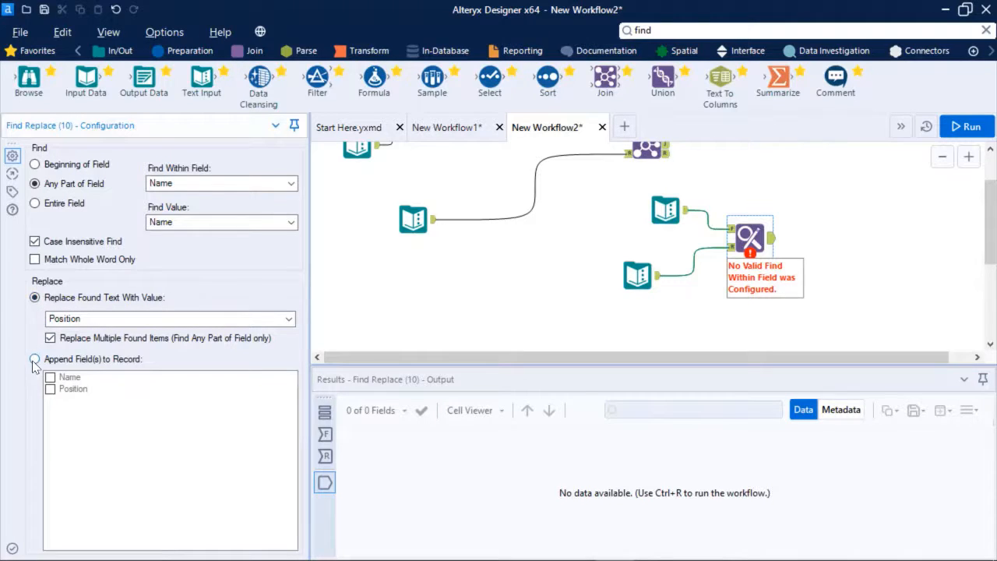
Set Find Replace to append Name and Position fields to matching records.
left_click(34, 359)
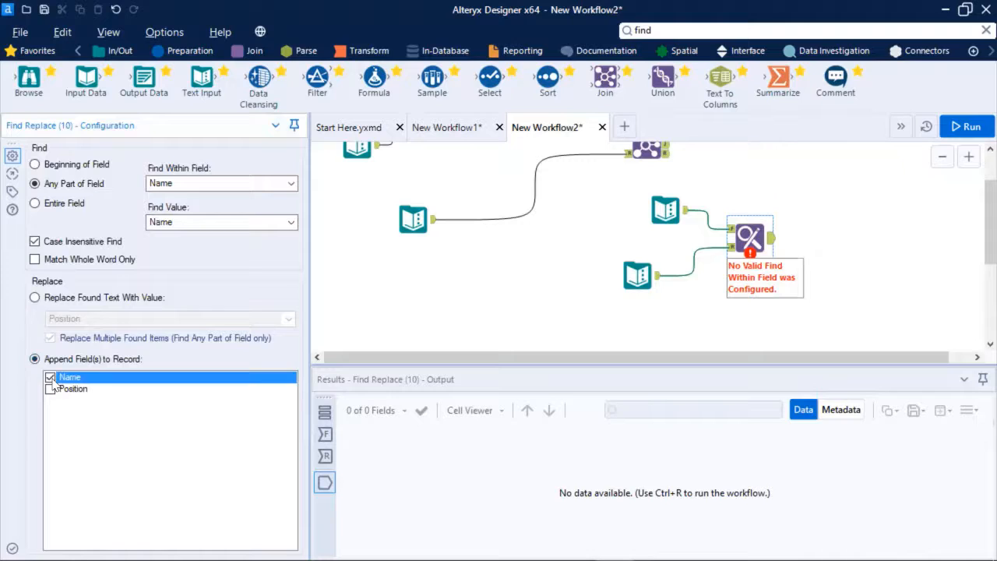
left_click(50, 389)
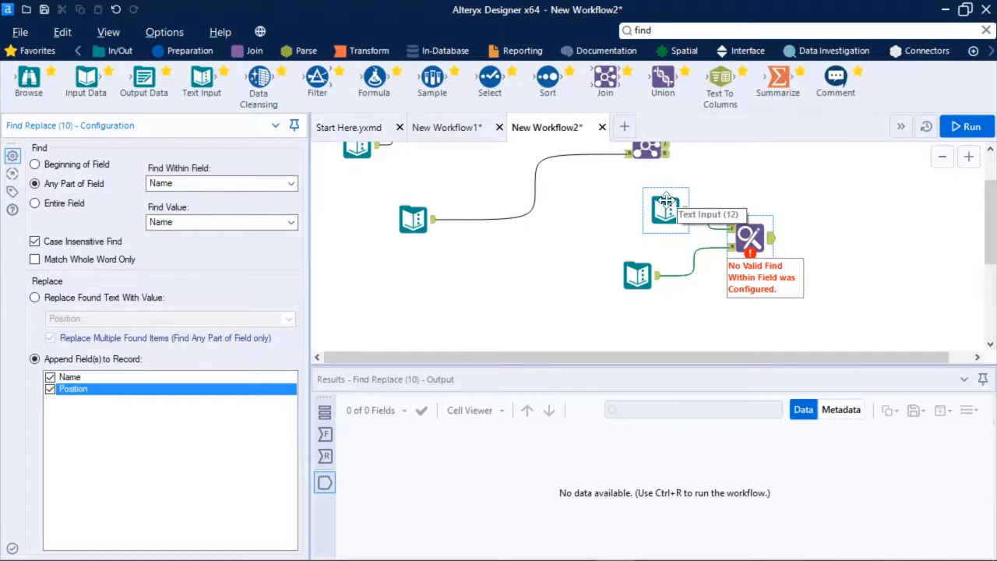
mouse_move(650, 230)
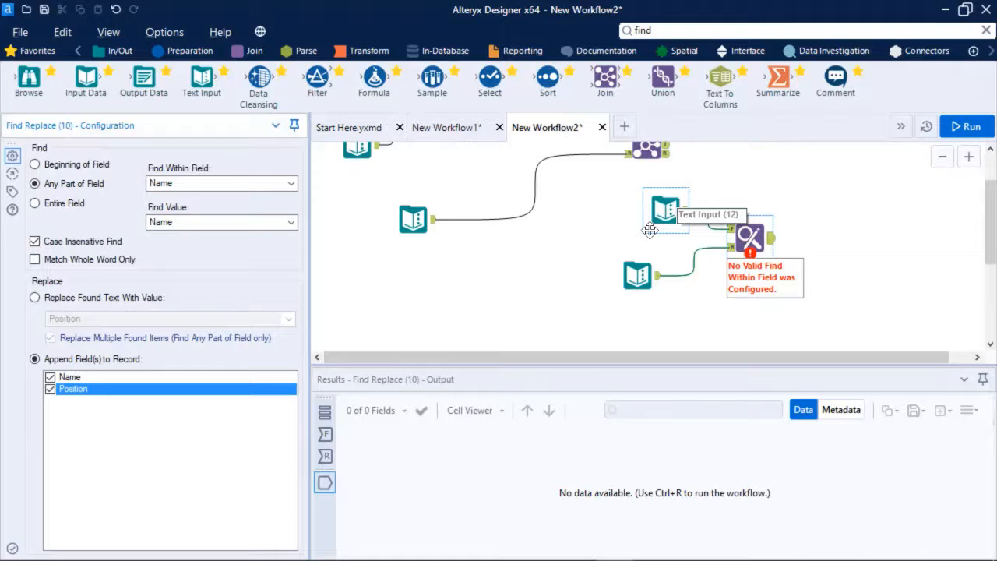
left_click_drag(666, 210, 638, 276)
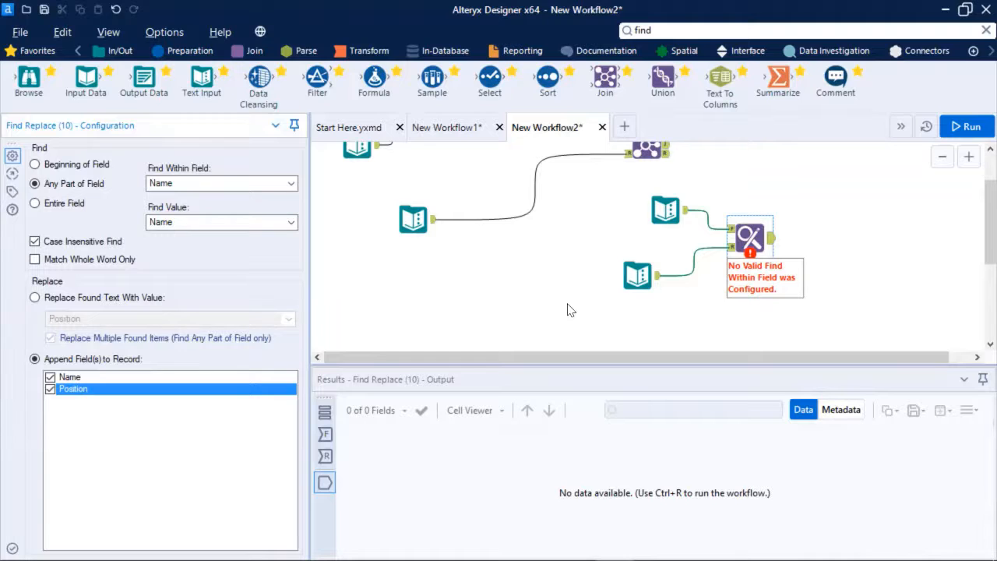
Run the workflow so Find Replace outputs Ram, RAJ and brad with Position appended.
left_click(966, 126)
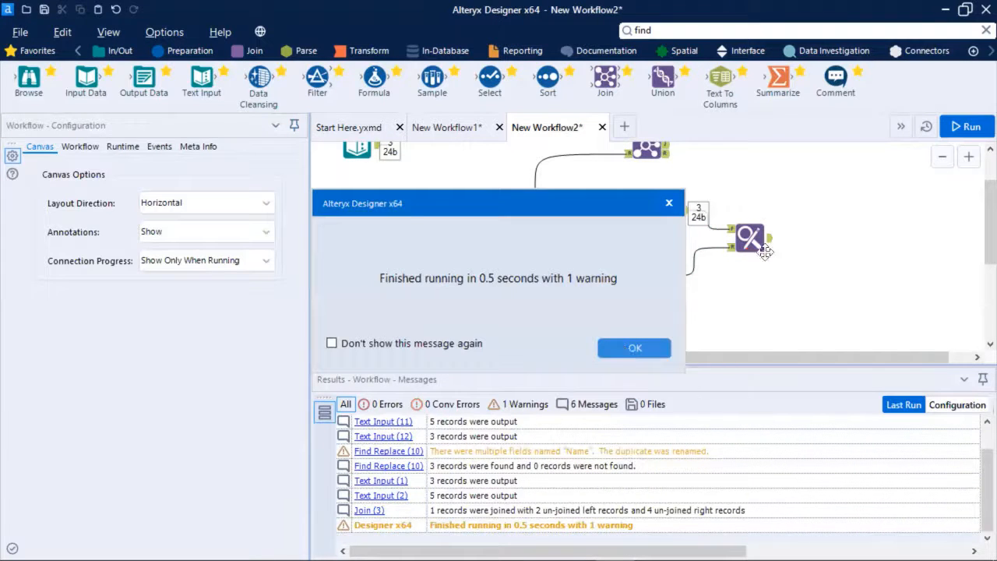
left_click(634, 347)
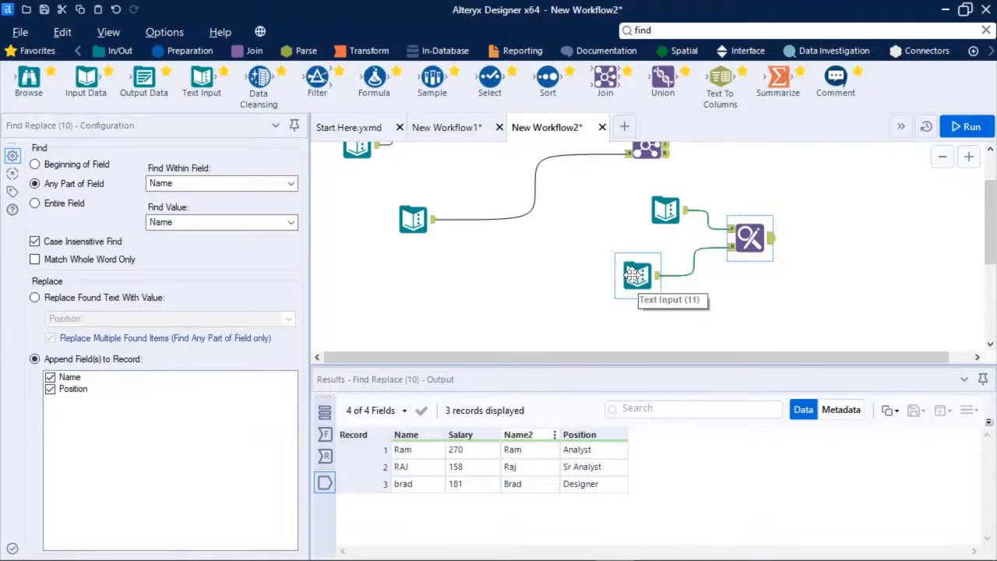
Rewire so the Position table feeds the F anchor and the Salary table the R anchor.
left_click(665, 210)
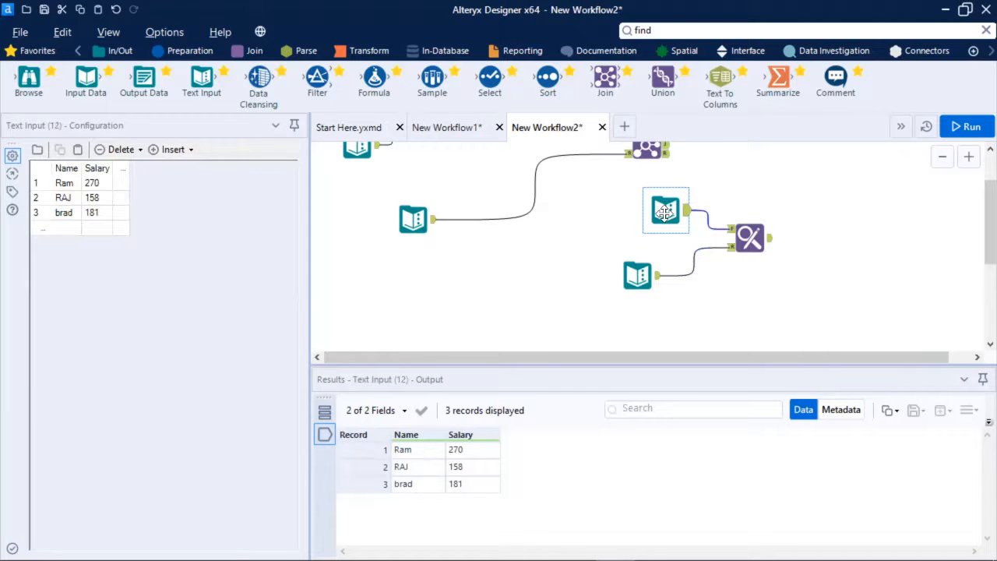
left_click_drag(665, 211, 525, 275)
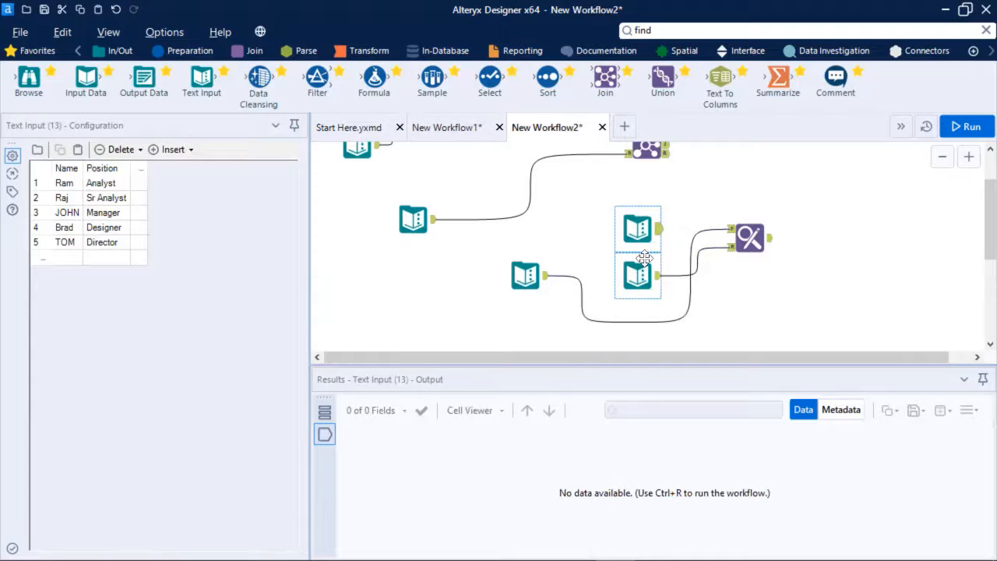
left_click(638, 275)
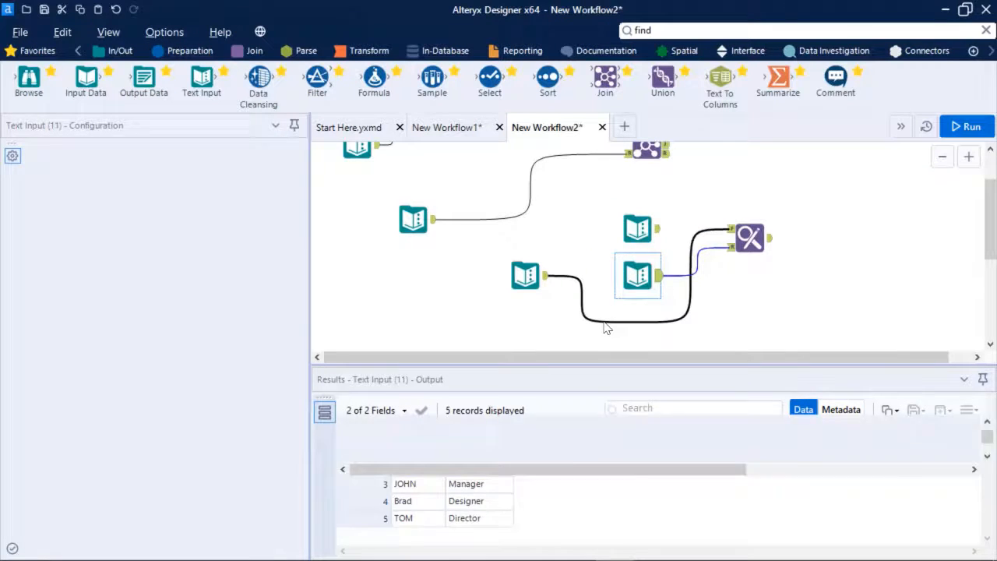
left_click(966, 126)
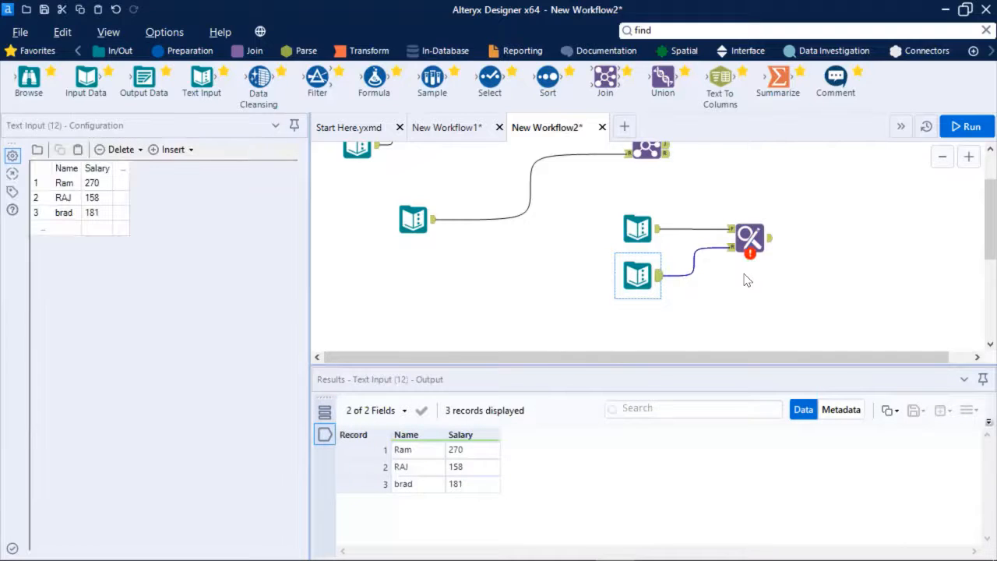
Tick Salary among the appended fields and rerun, finding 3 records, 2 not.
left_click(749, 239)
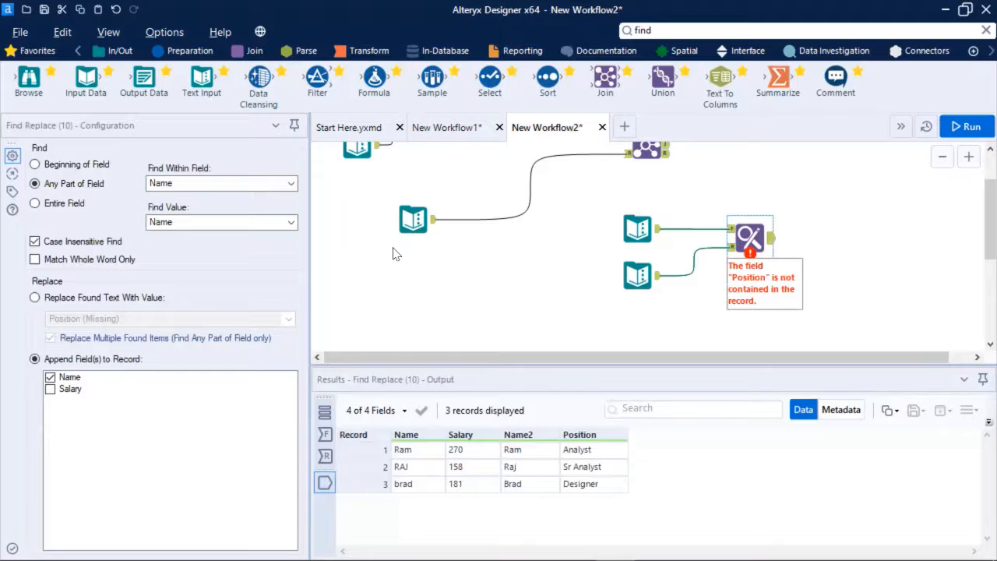
left_click(71, 388)
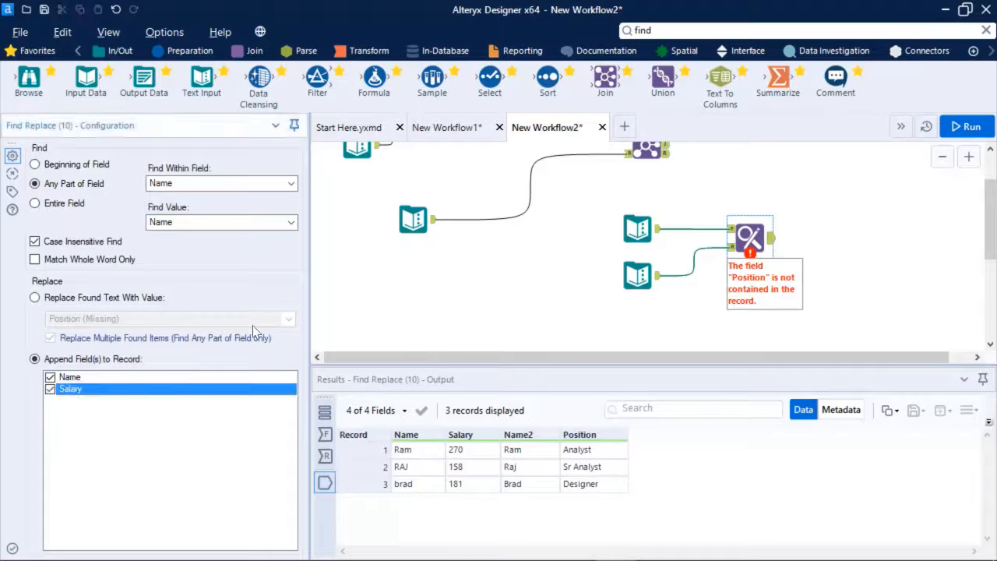
left_click(966, 126)
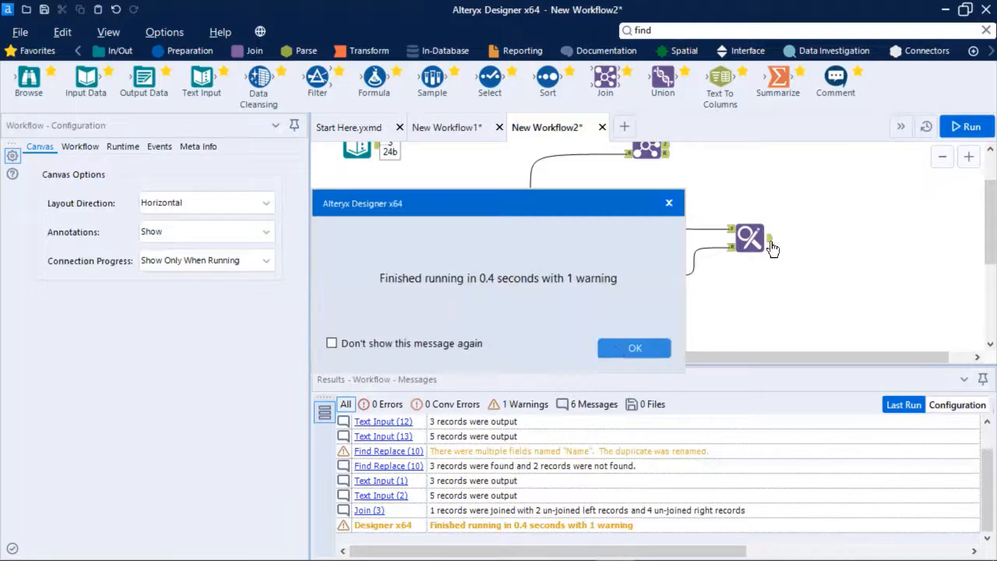
Review the five Position records: Salary for Ram, Raj, Brad and null for JOHN, TOM.
left_click(633, 347)
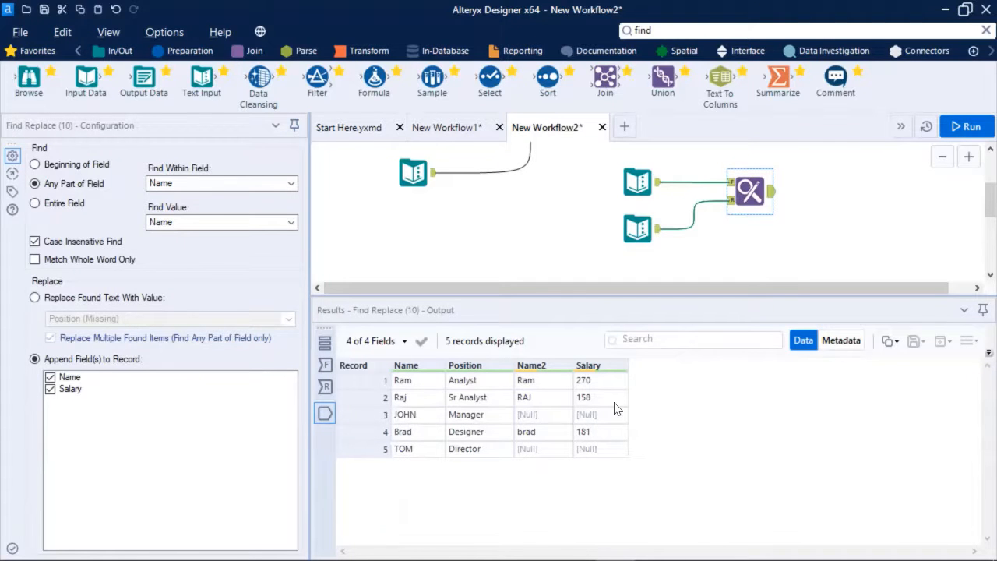
left_click(402, 380)
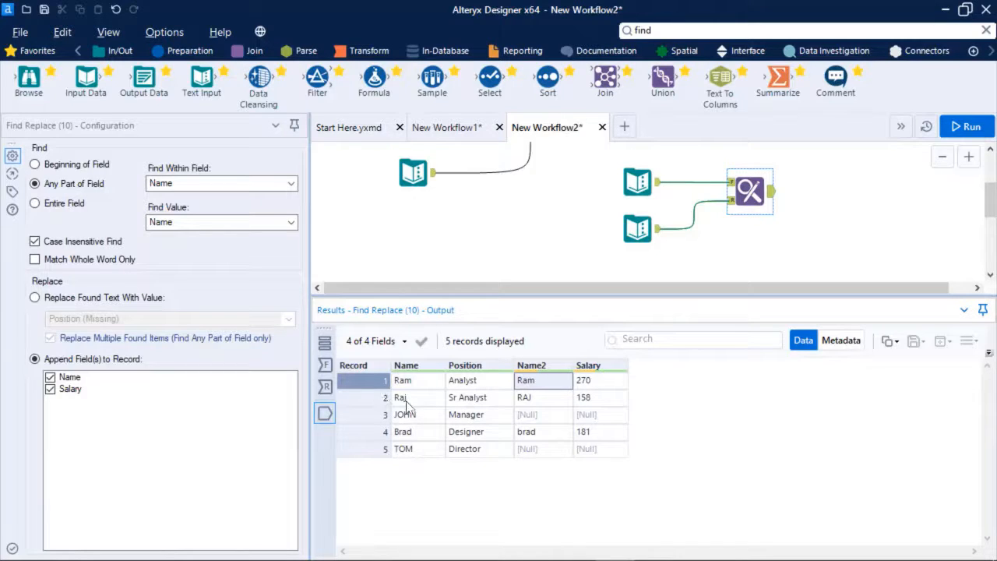
mouse_move(553, 394)
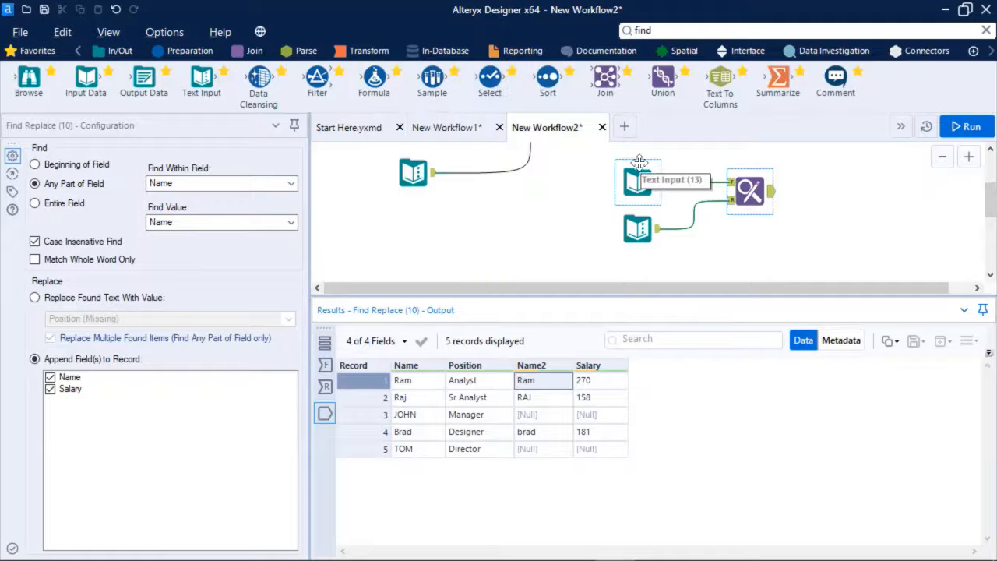
mouse_move(541, 41)
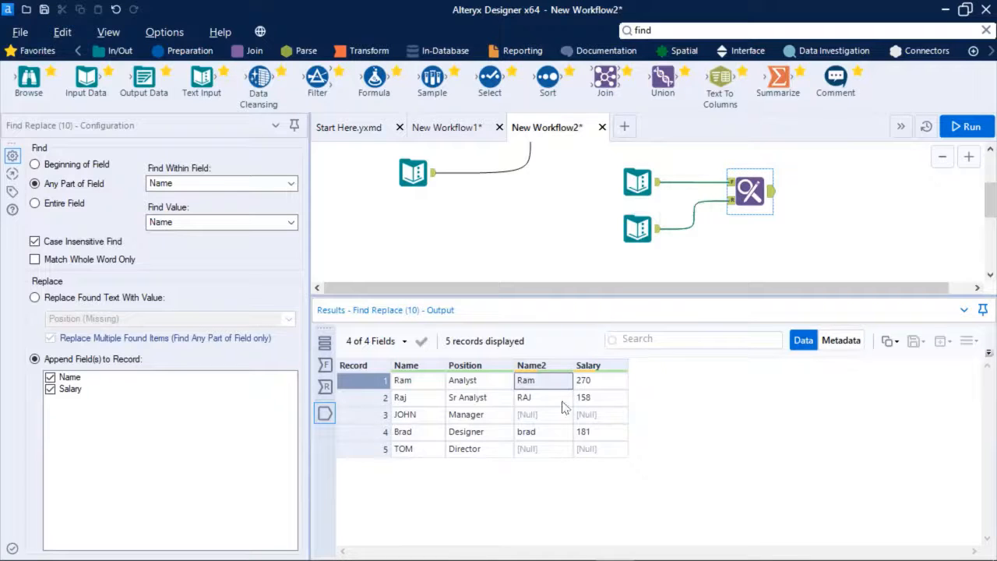
mouse_move(528, 432)
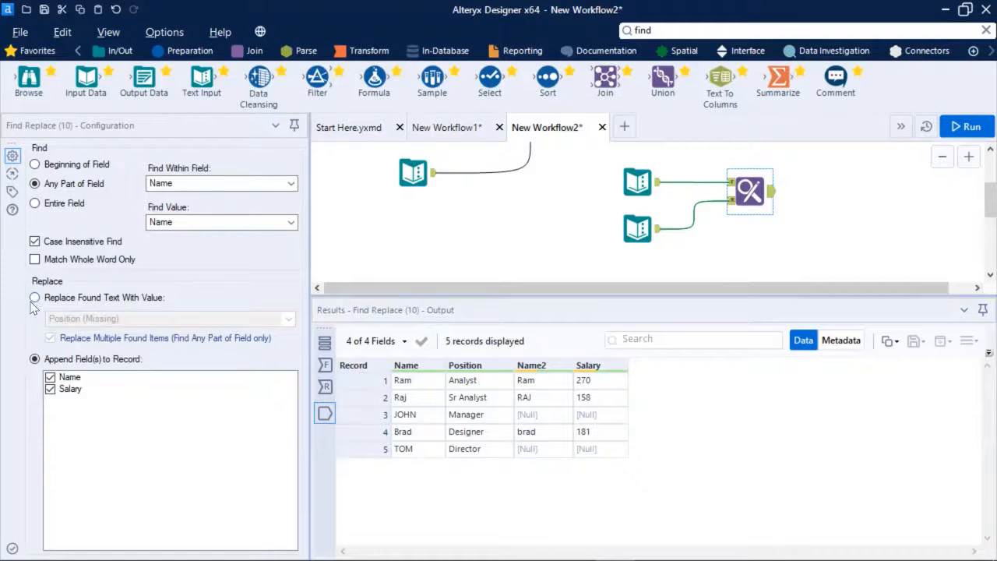
Replace found text with Name and rerun, leaving only Name and Position for five records.
left_click(34, 298)
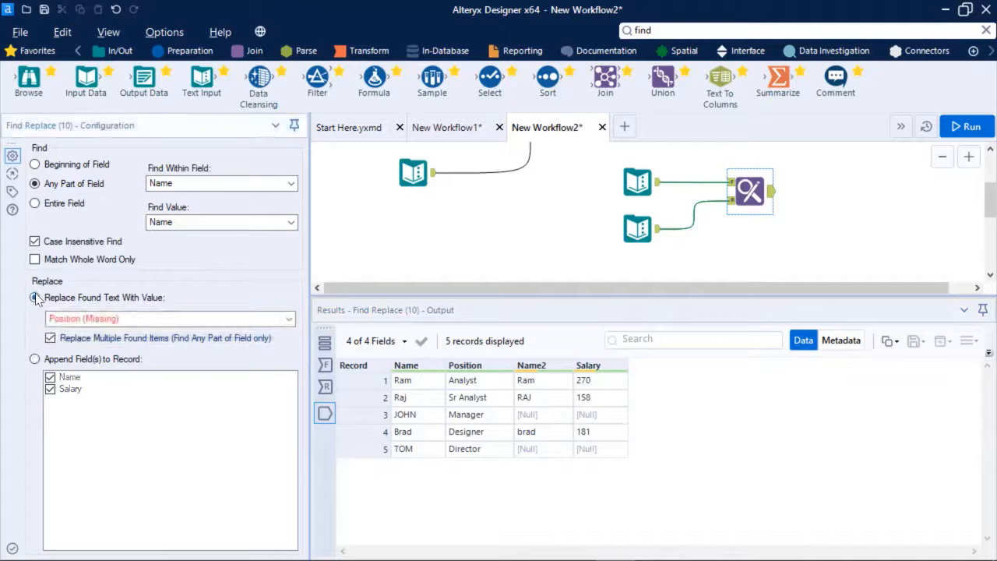
left_click(167, 319)
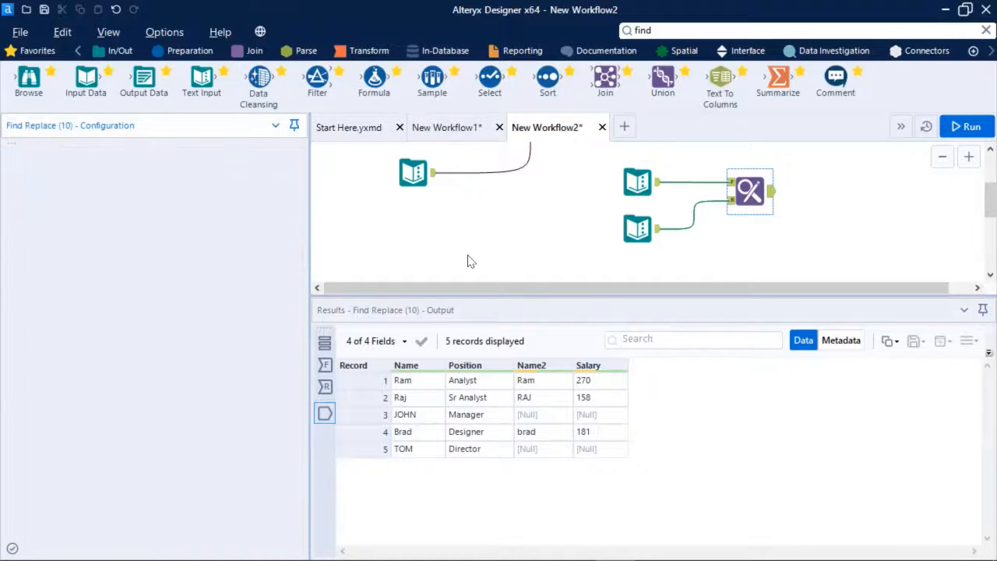
left_click(966, 126)
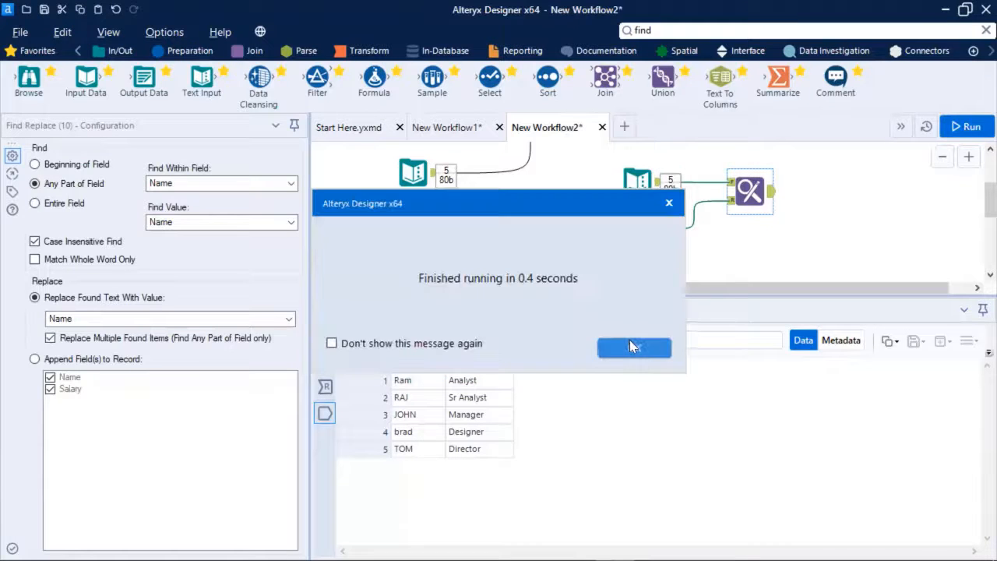
left_click(633, 347)
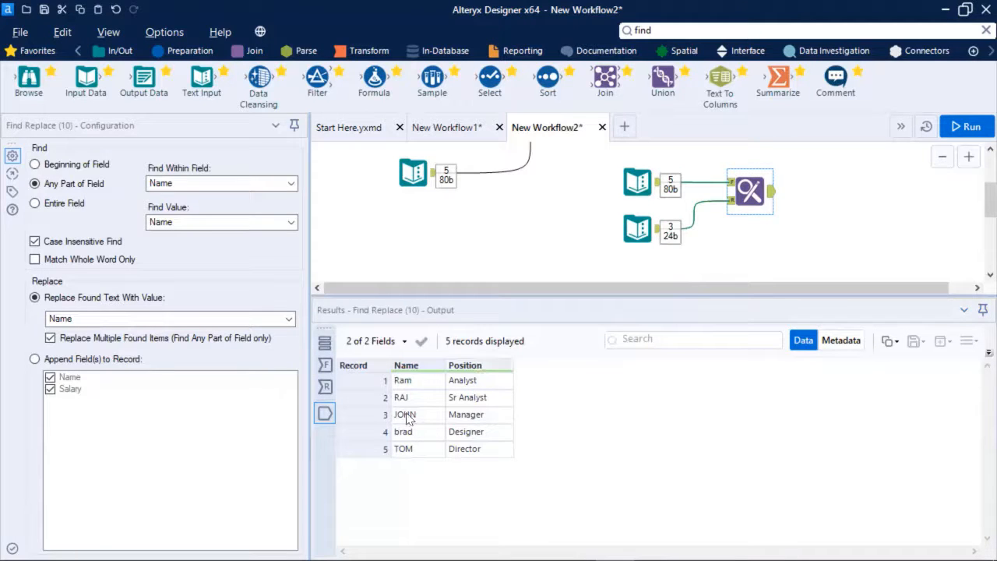
left_click(637, 181)
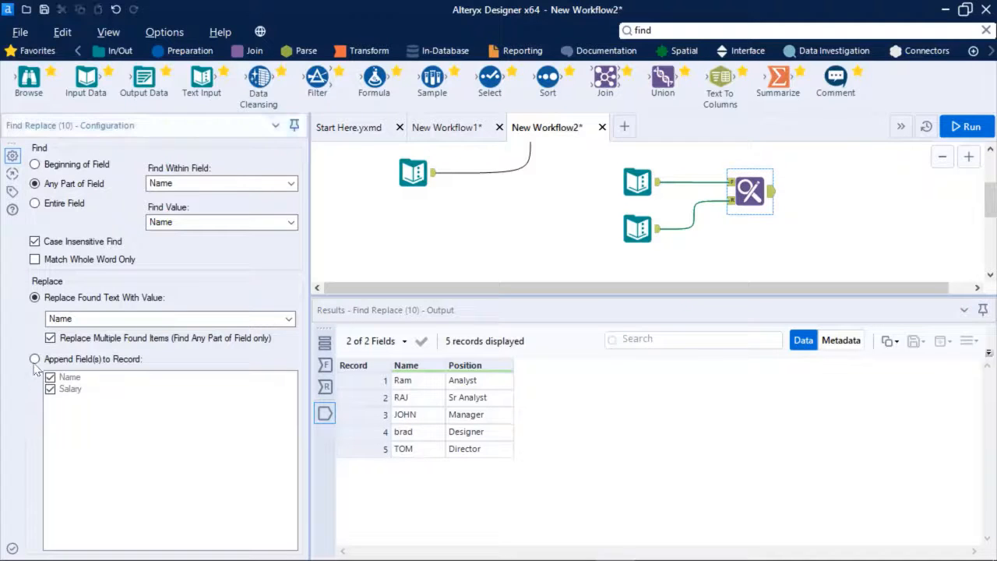
Append Name and Salary again and rerun, showing Salary beside the five Position records.
left_click(34, 359)
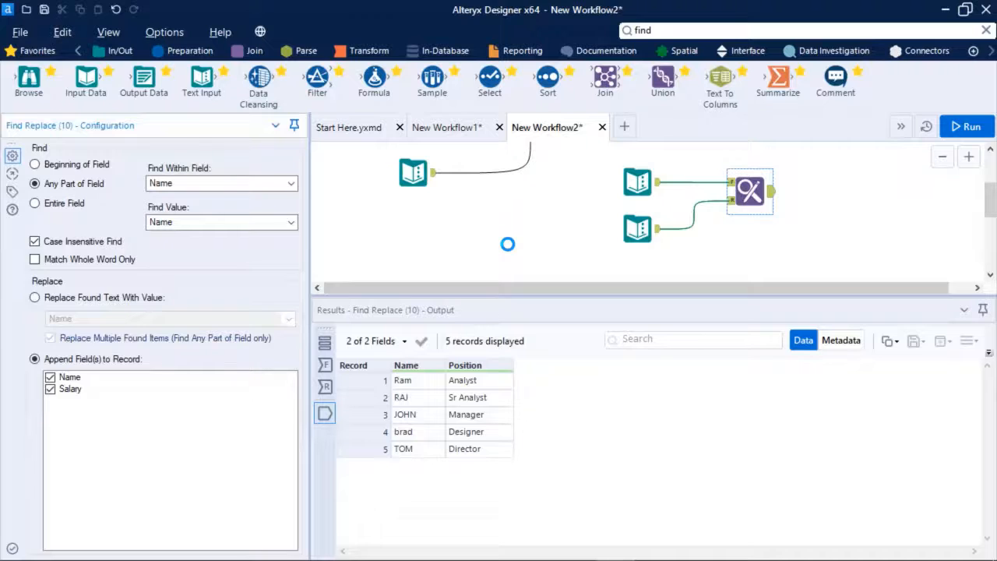
left_click(966, 127)
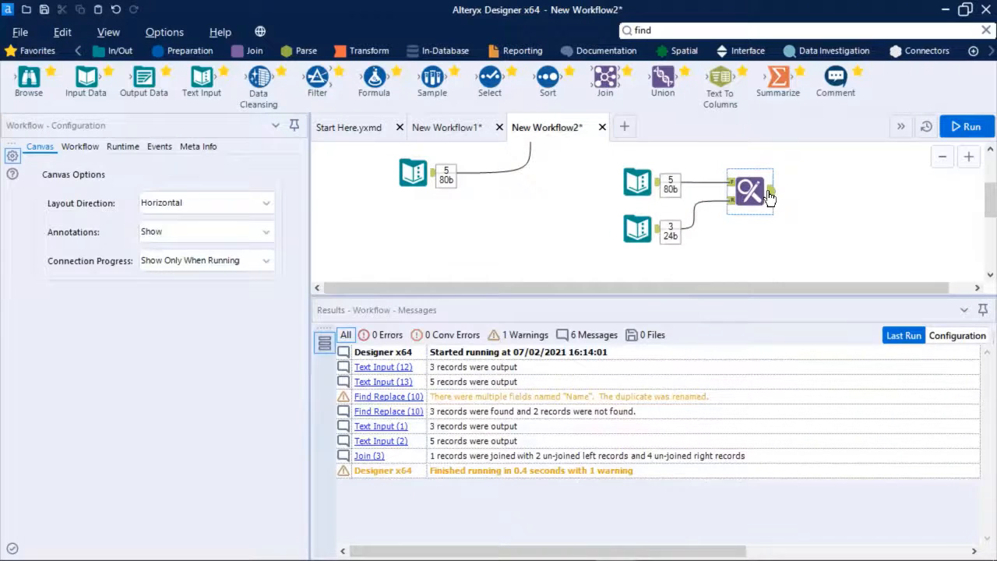
left_click(750, 191)
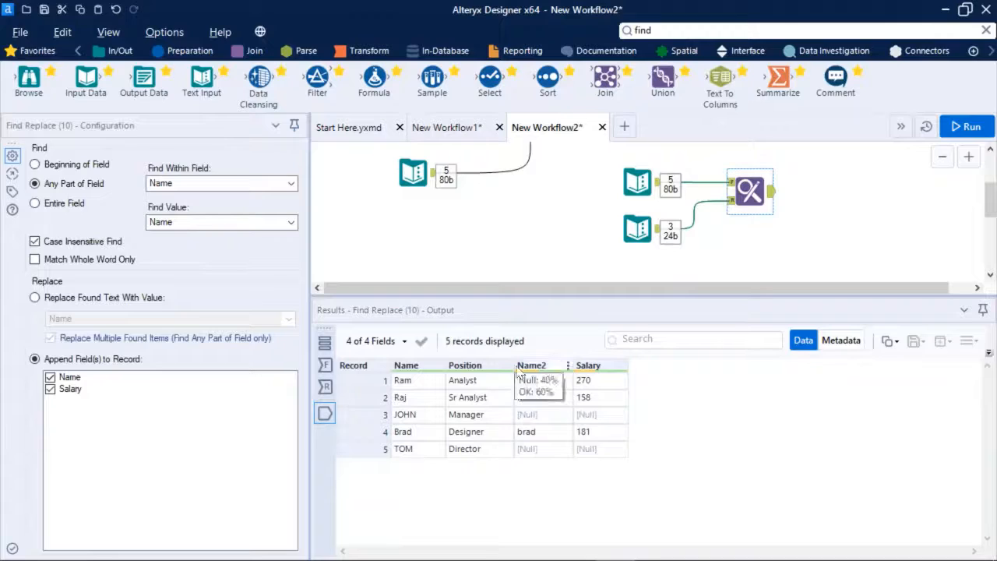